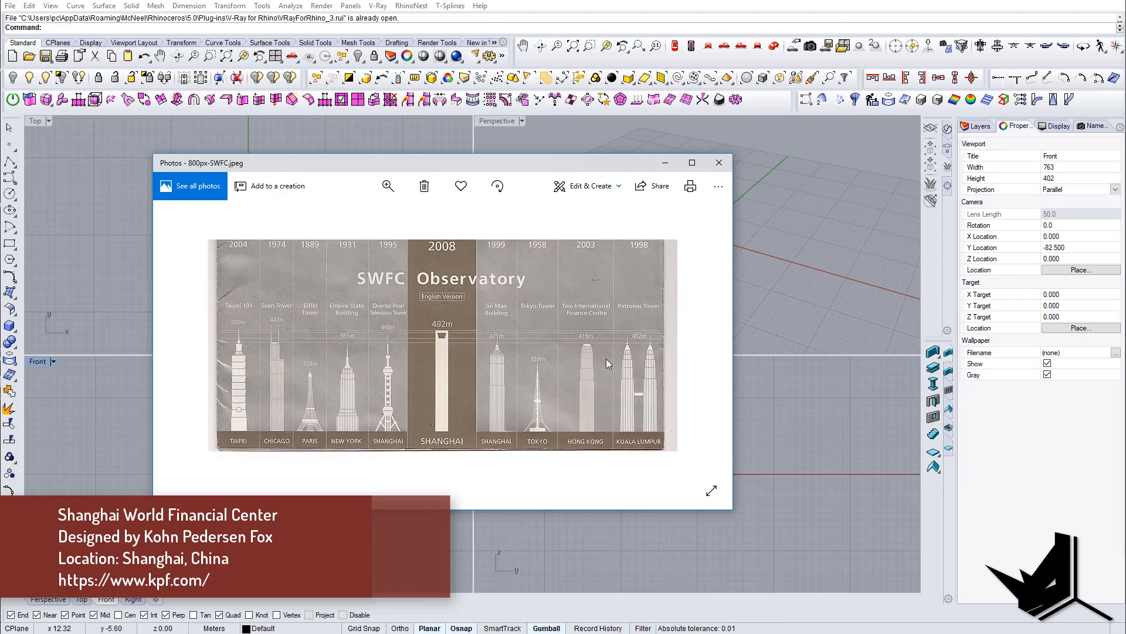
mouse_move(428, 371)
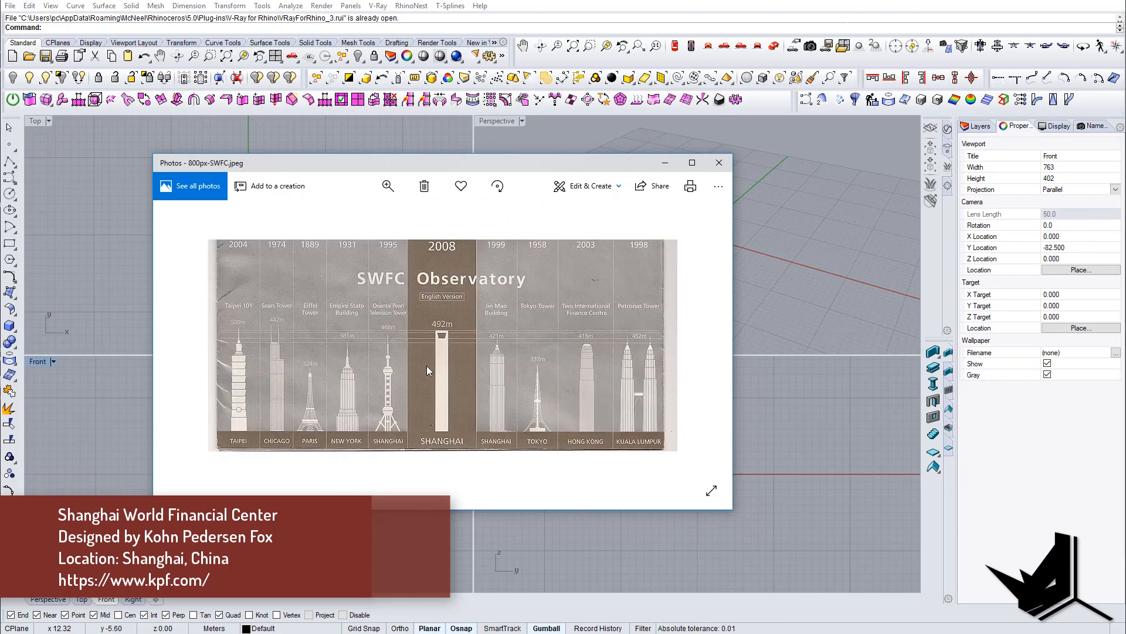
mouse_move(253, 332)
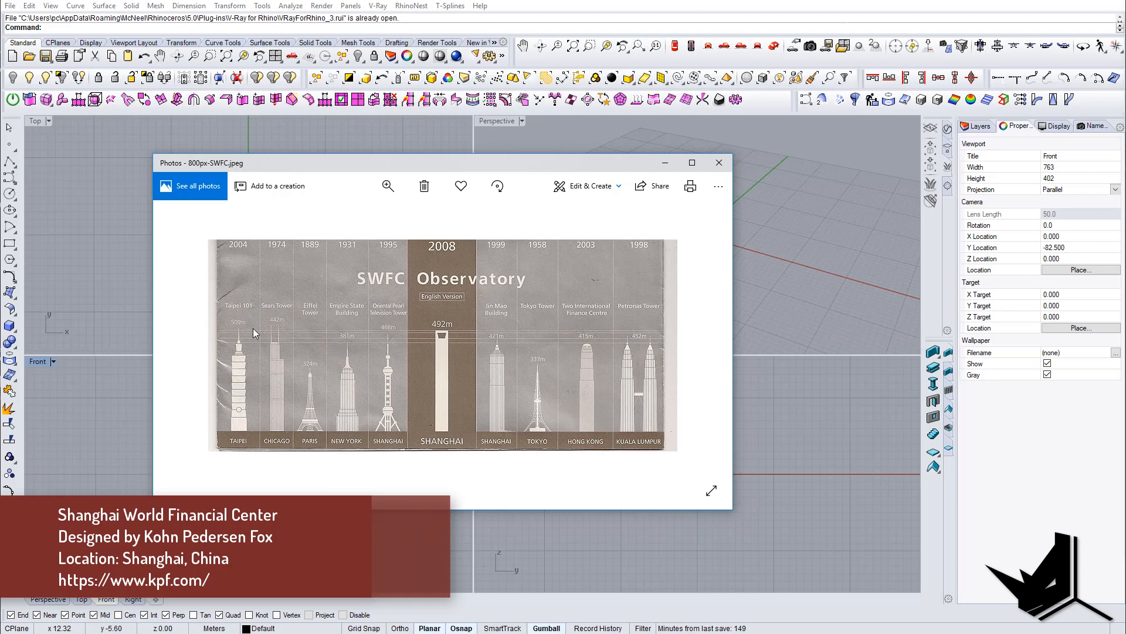
mouse_move(465, 353)
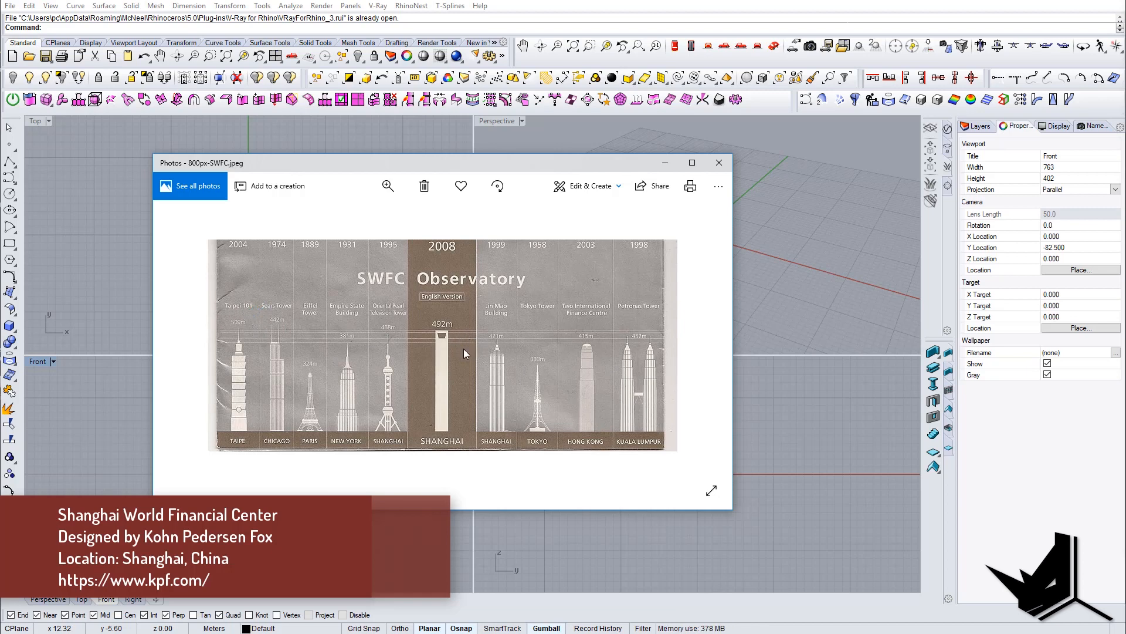
mouse_move(457, 341)
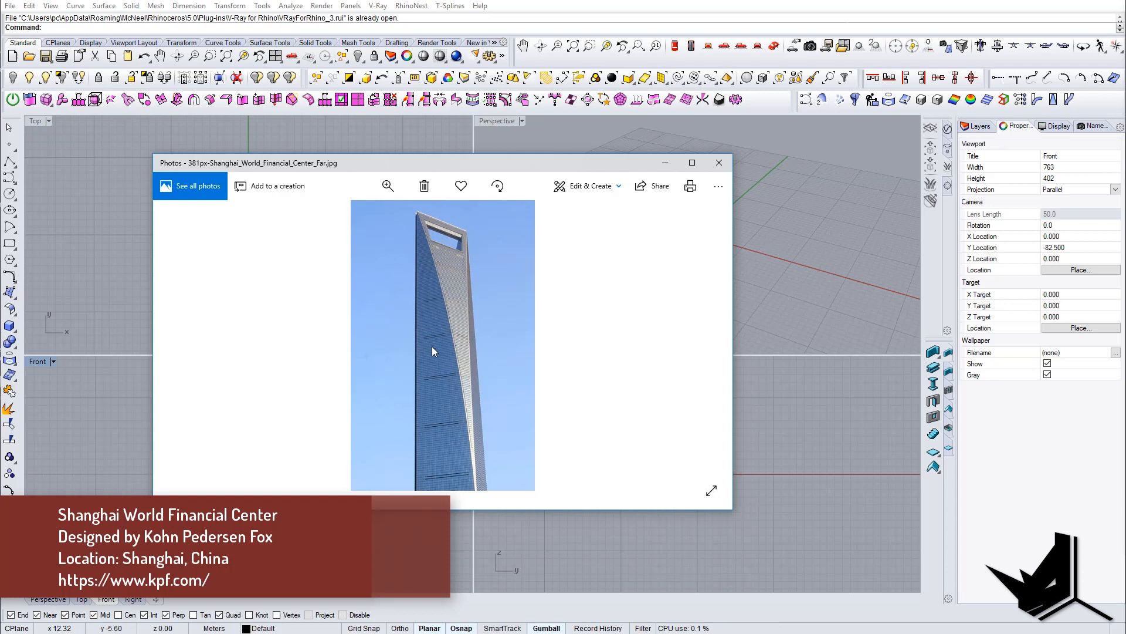
mouse_move(438, 239)
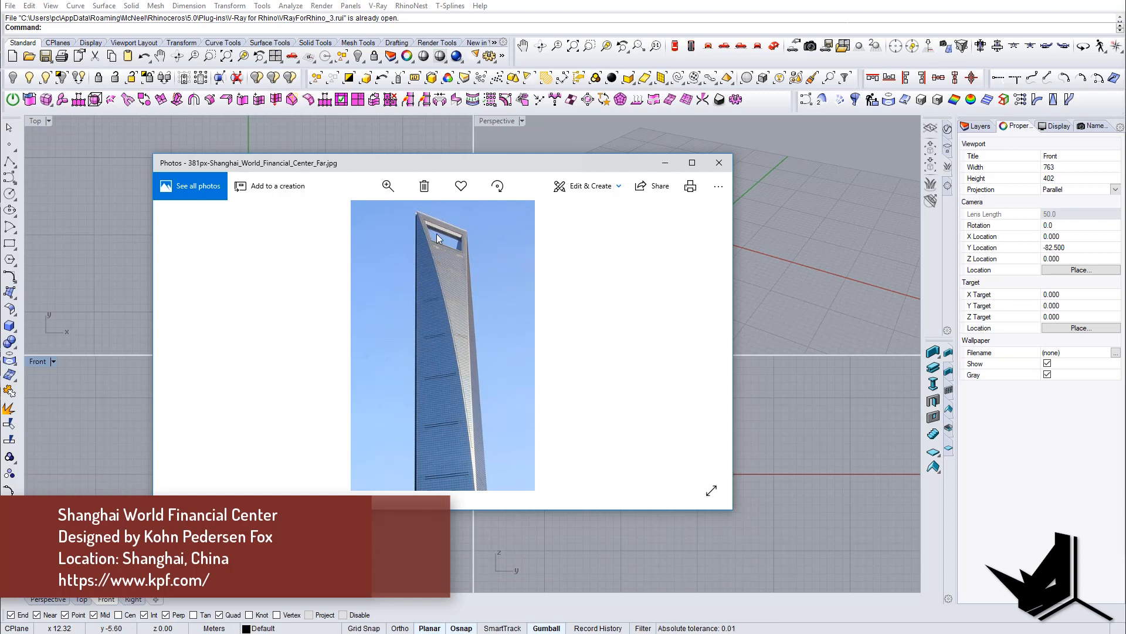
mouse_move(474, 482)
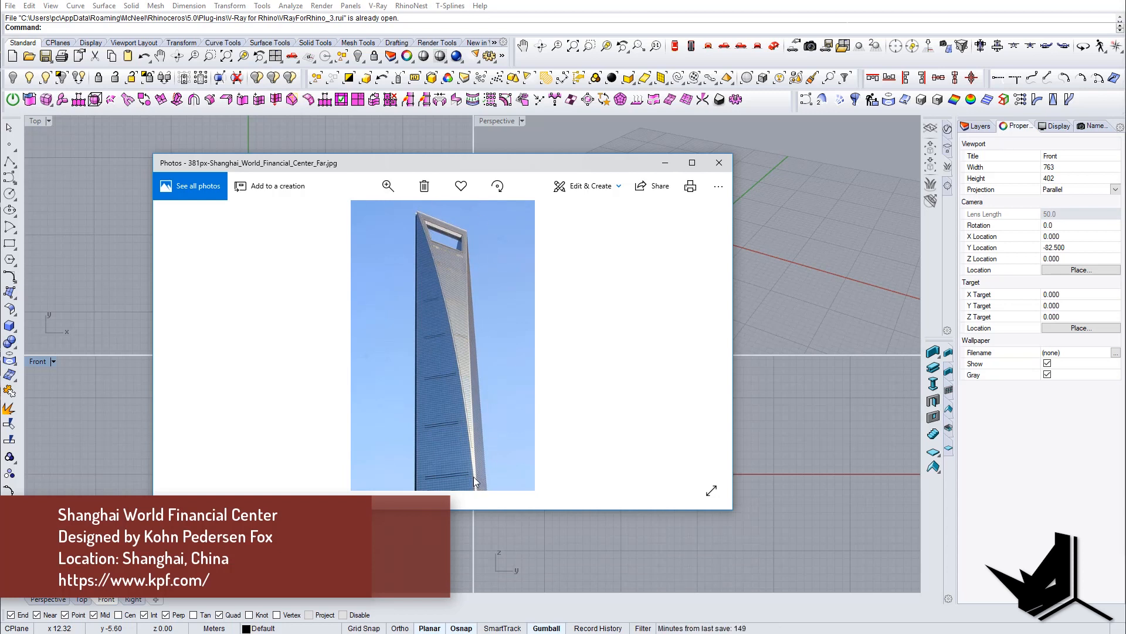
mouse_move(485, 414)
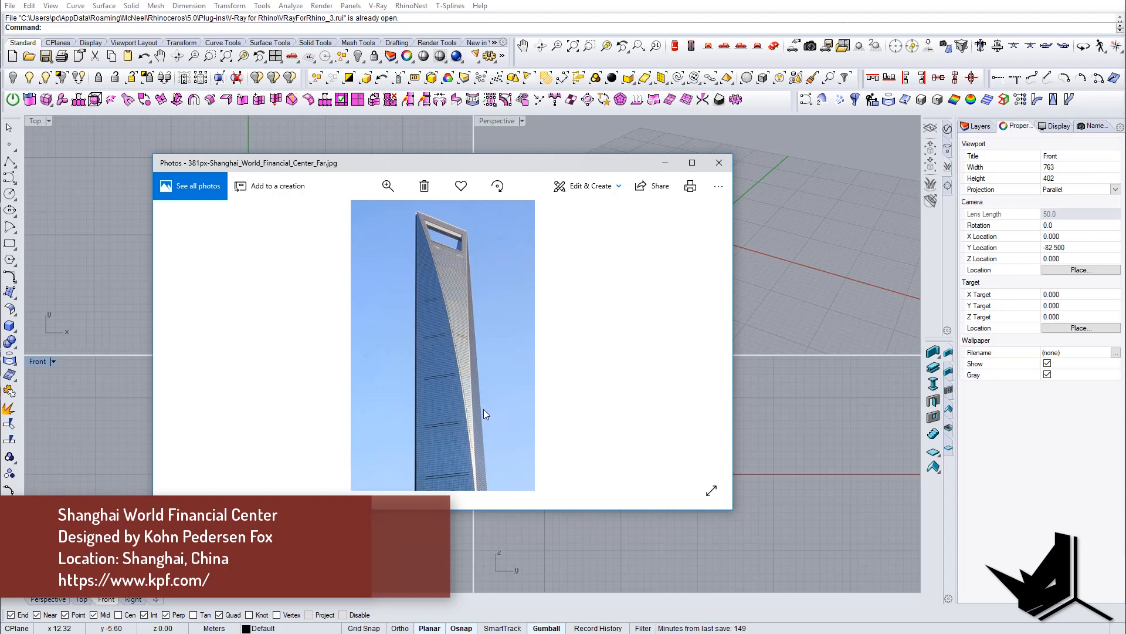
mouse_move(482, 364)
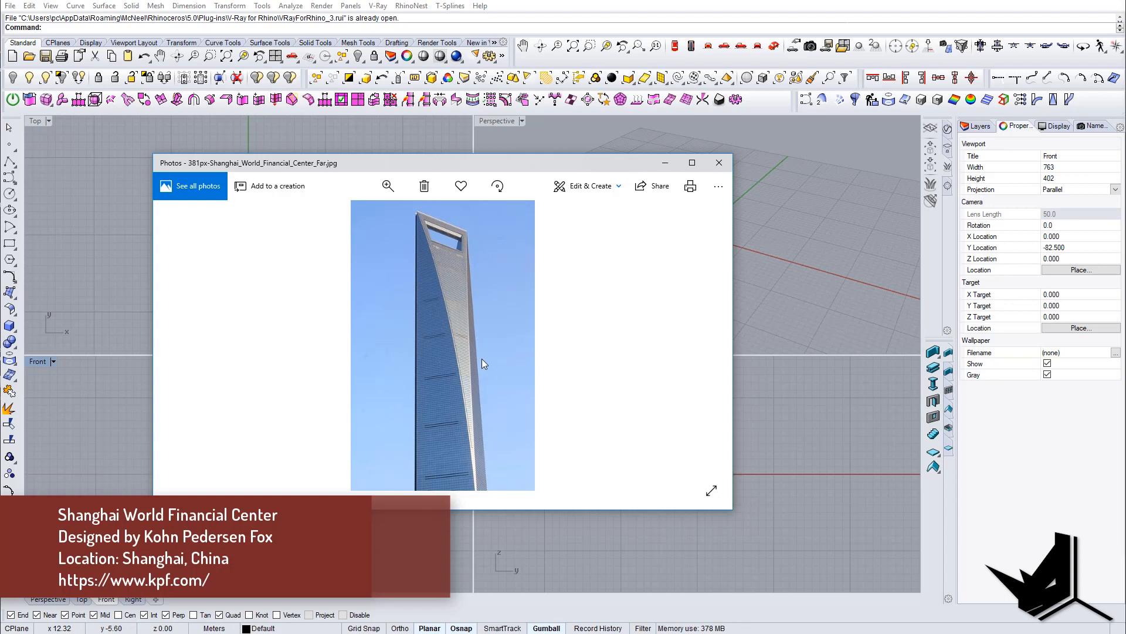
mouse_move(483, 472)
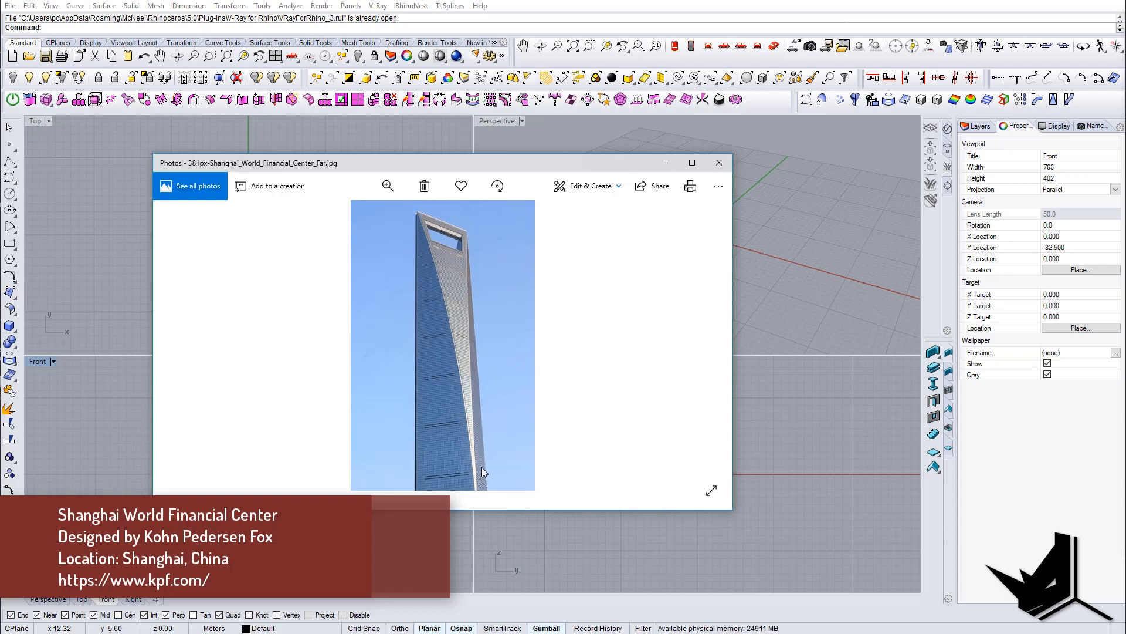
mouse_move(473, 266)
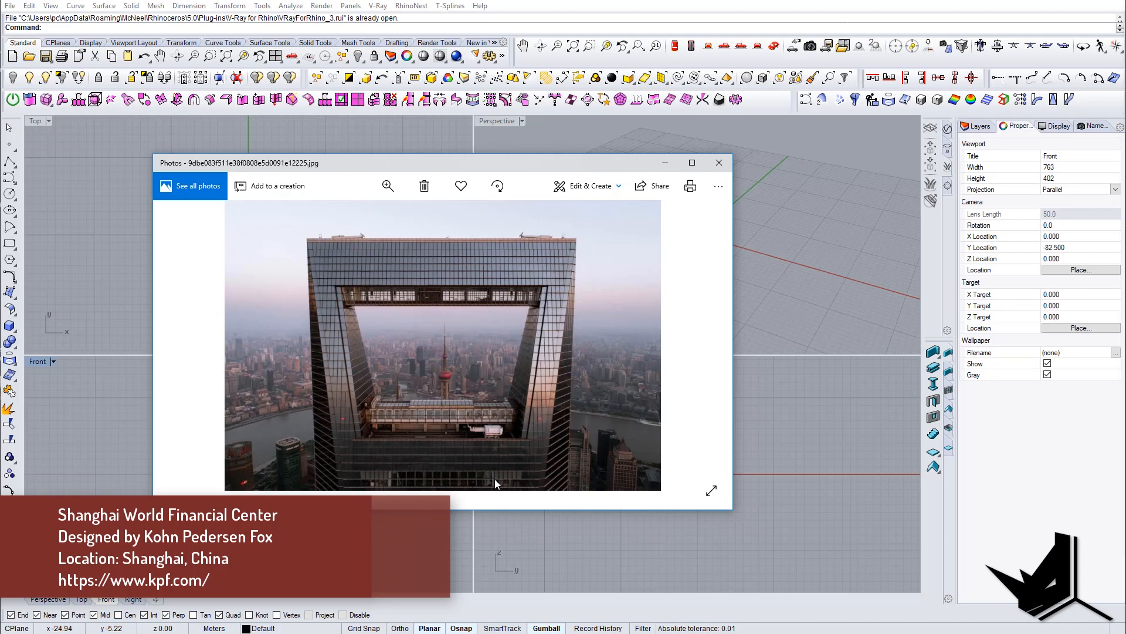
Close the reference photo, maximize the Top view and select the reference drawing for splitting.
left_click(717, 163)
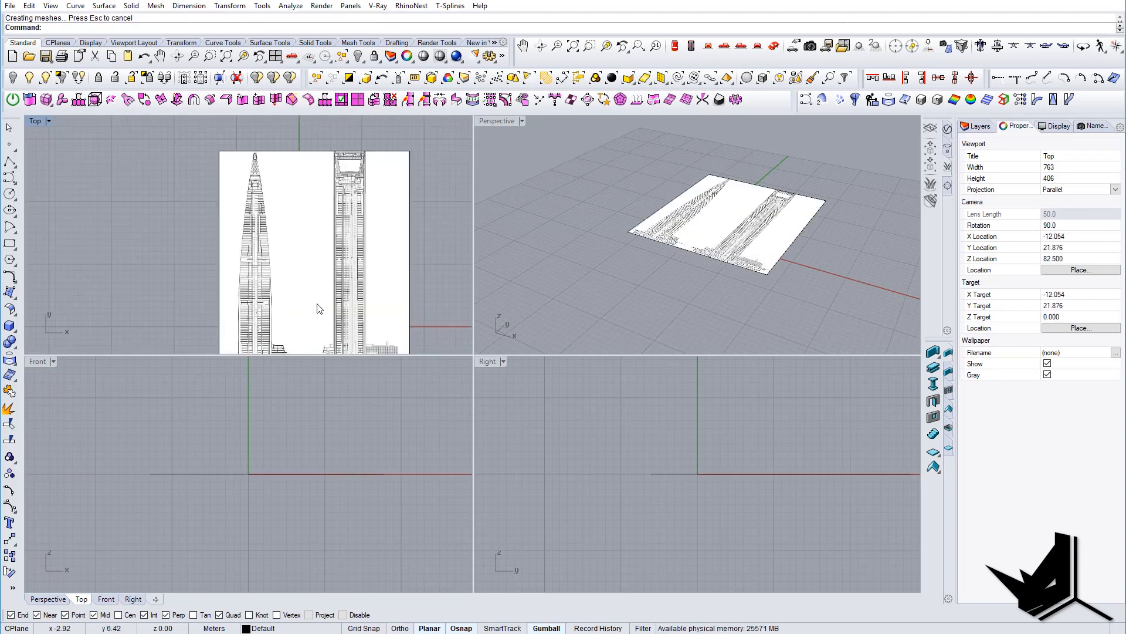
double_click(35, 121)
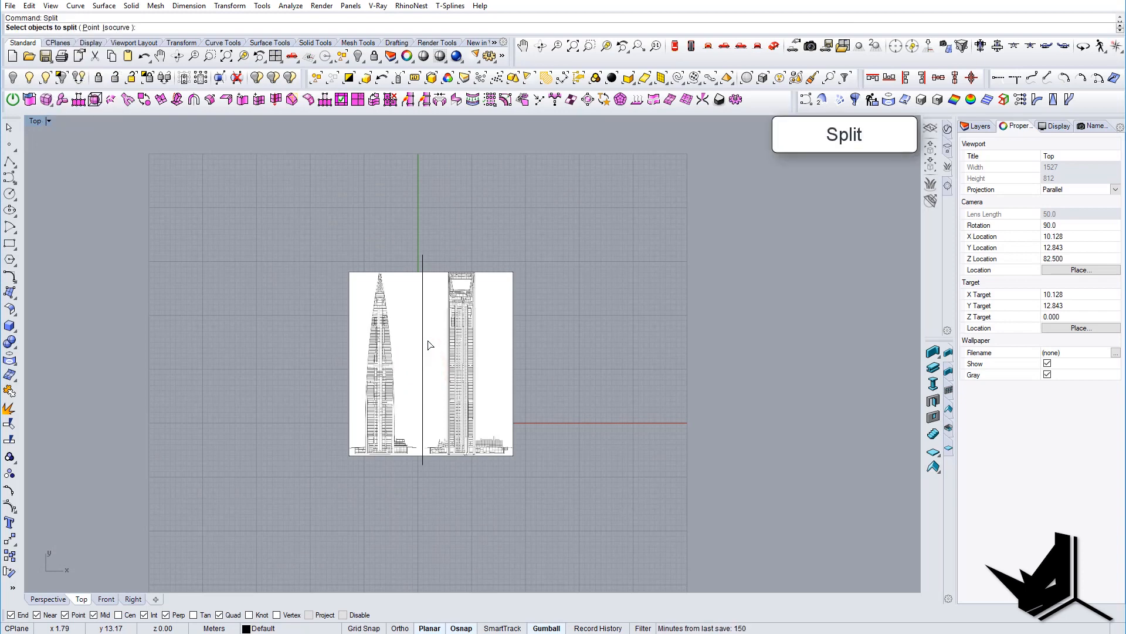
left_click(422, 259)
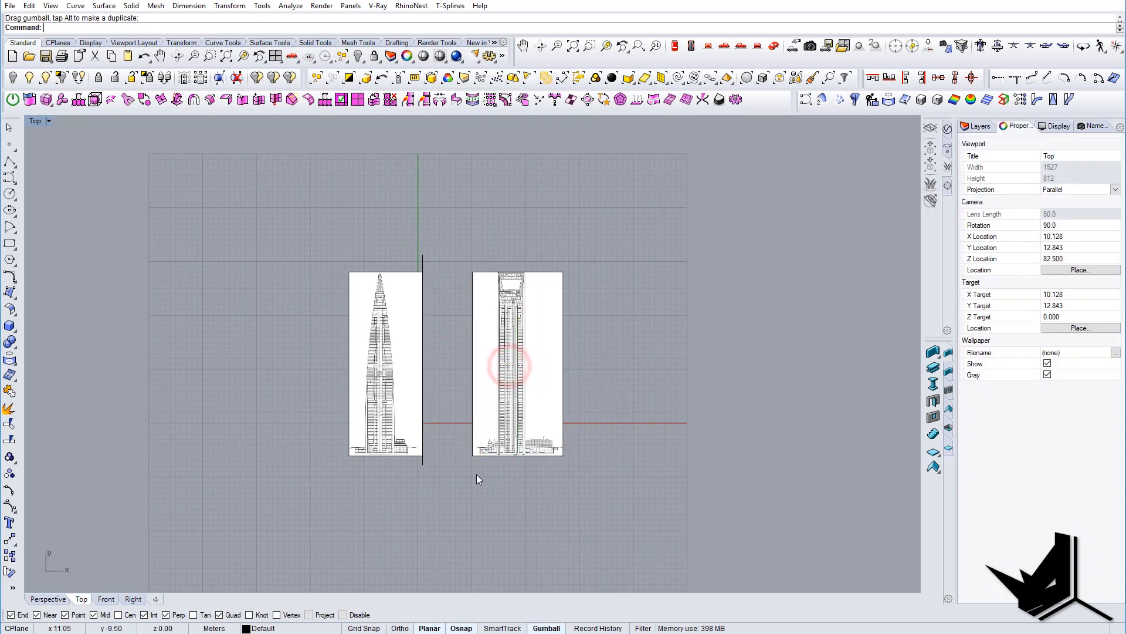
scroll("up", 3)
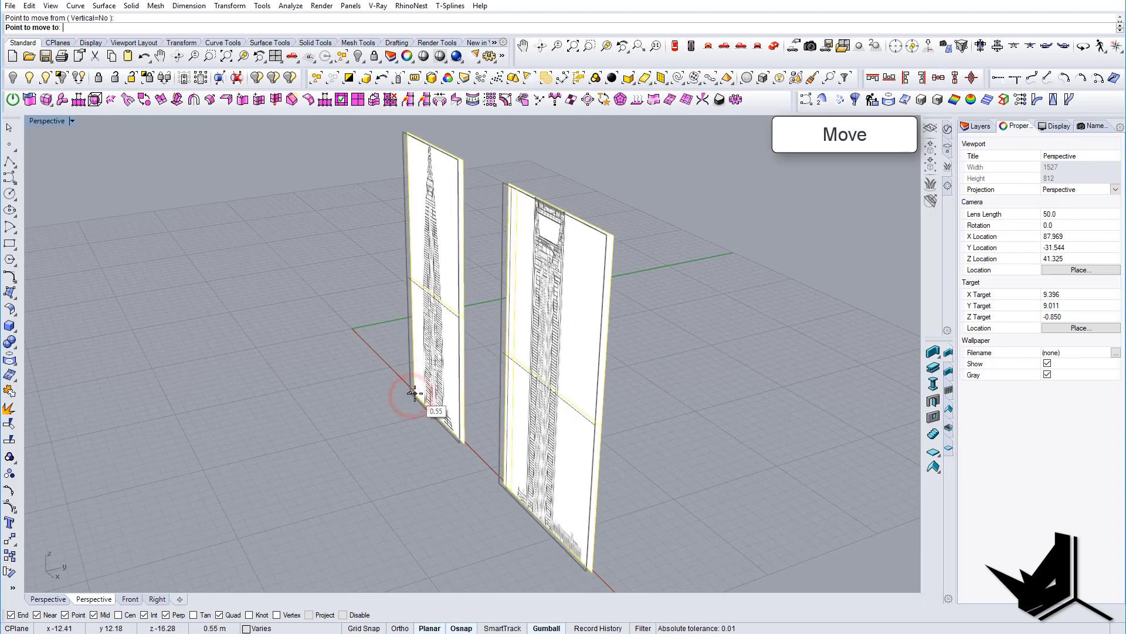
Move the panels to 0,0 and assign a semi-transparent material to both panels.
type("0,0,0")
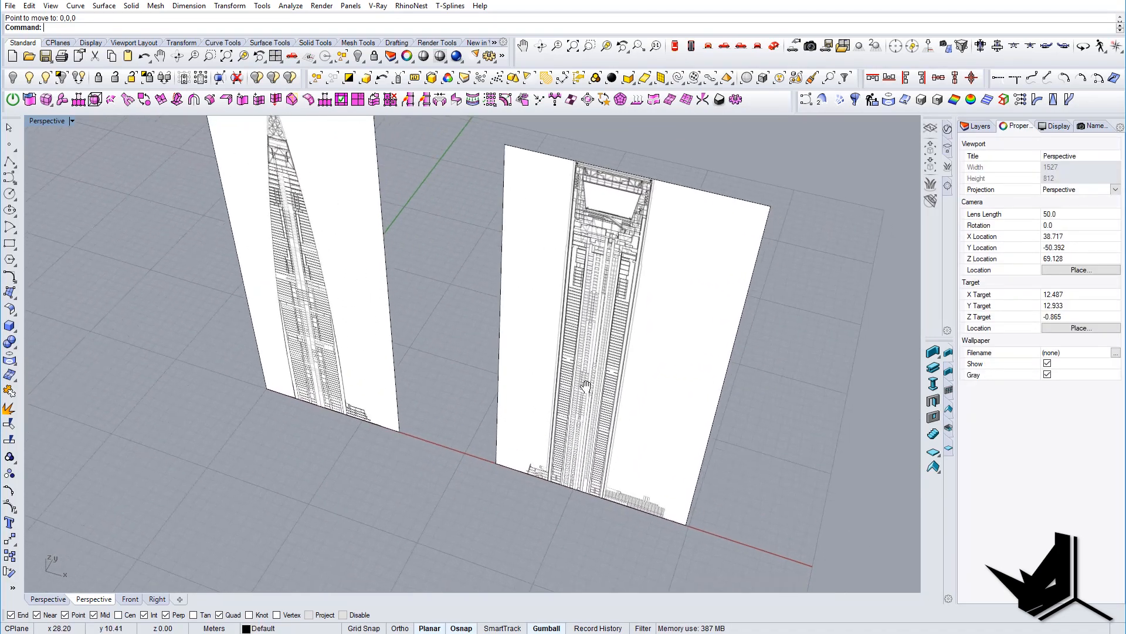
left_click(323, 287)
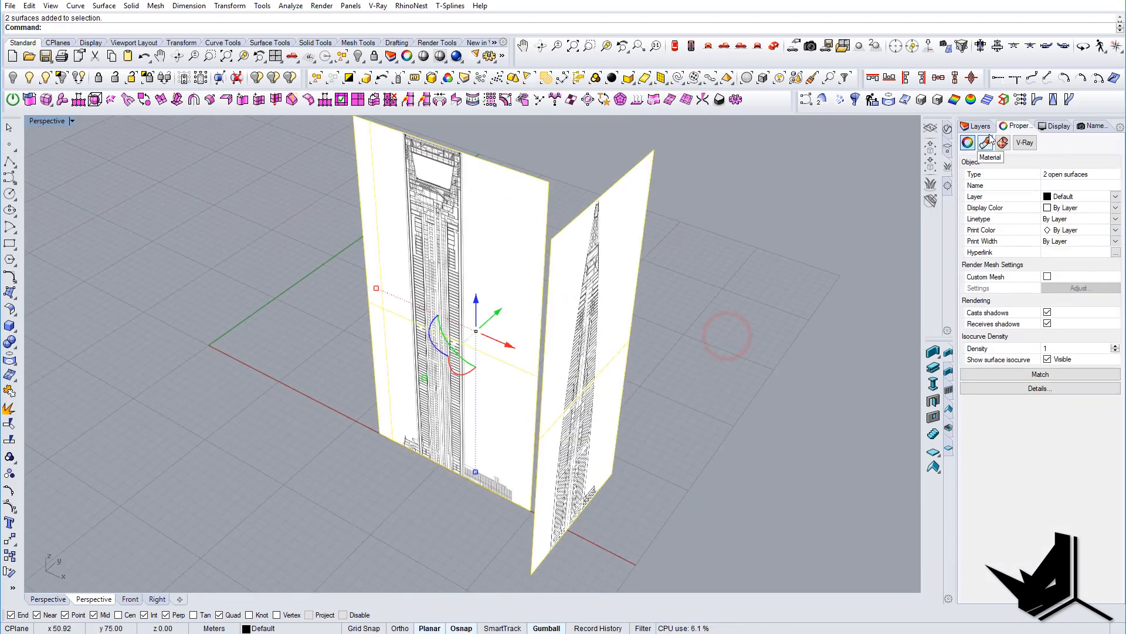
left_click(1003, 142)
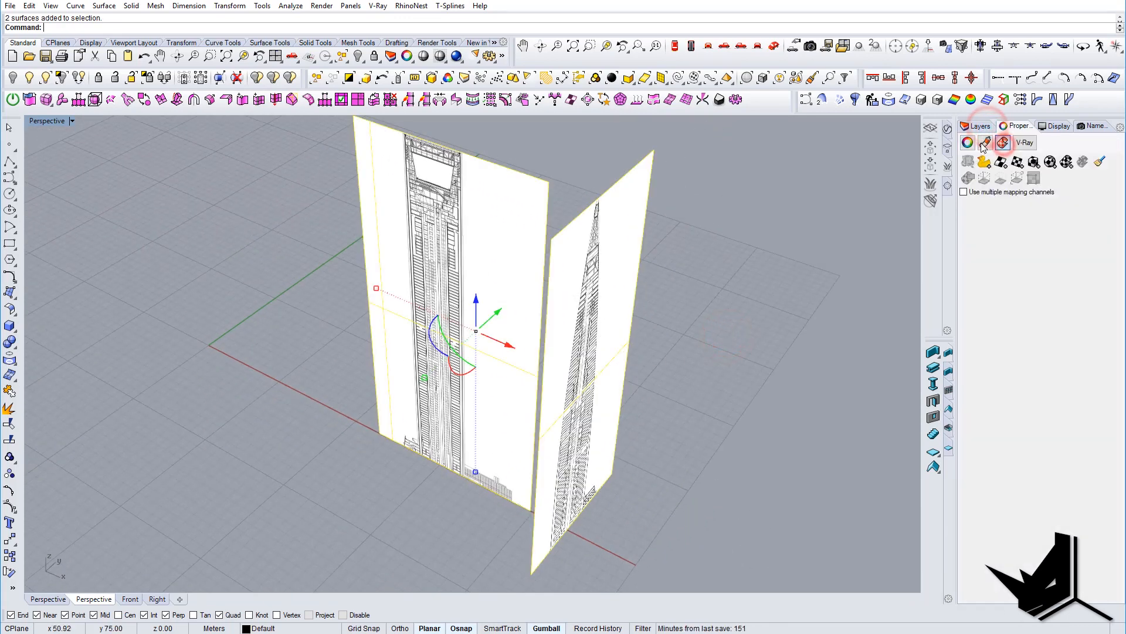
left_click(985, 141)
type("Loc")
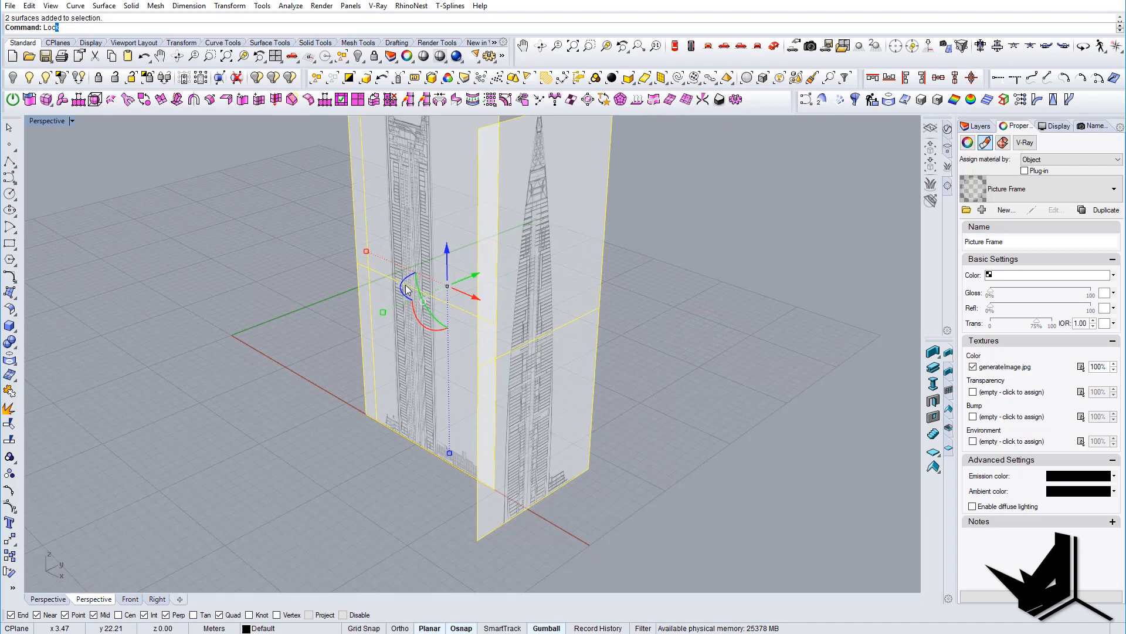
In the Front view, trace the trapezoidal top opening's corners and pick the outline to mirror.
left_click(707, 45)
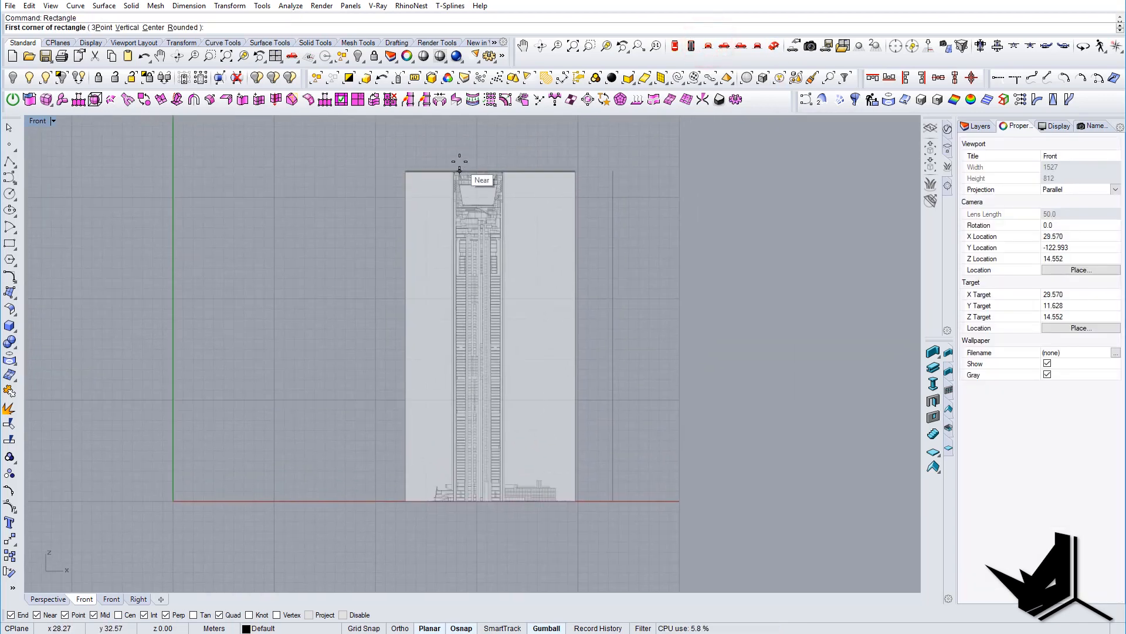
scroll("up", 3)
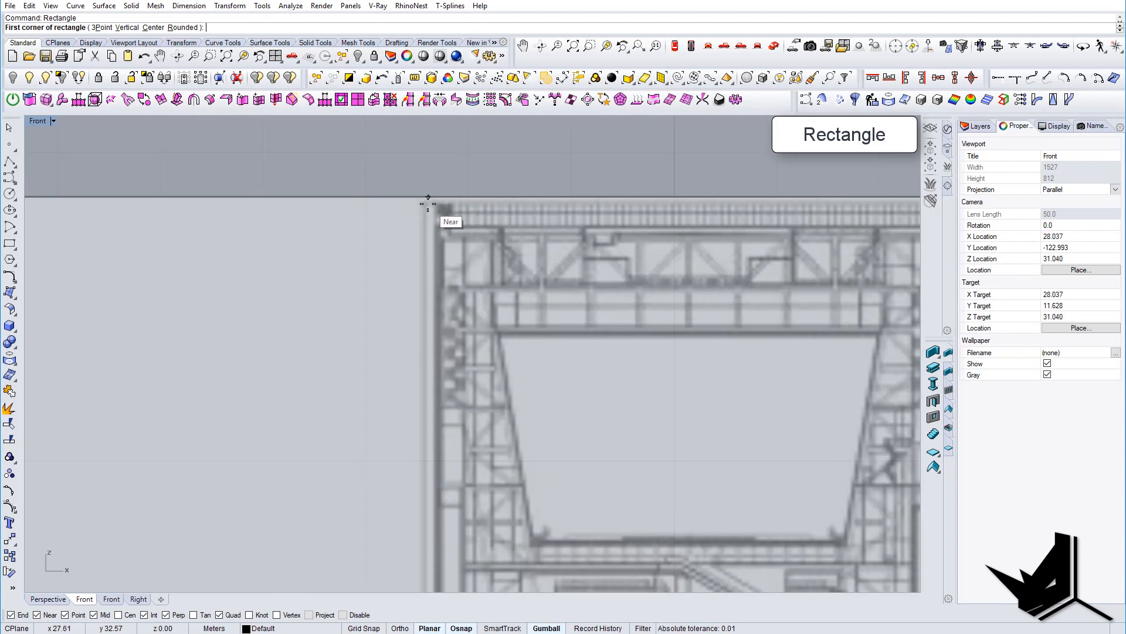
left_click(444, 189)
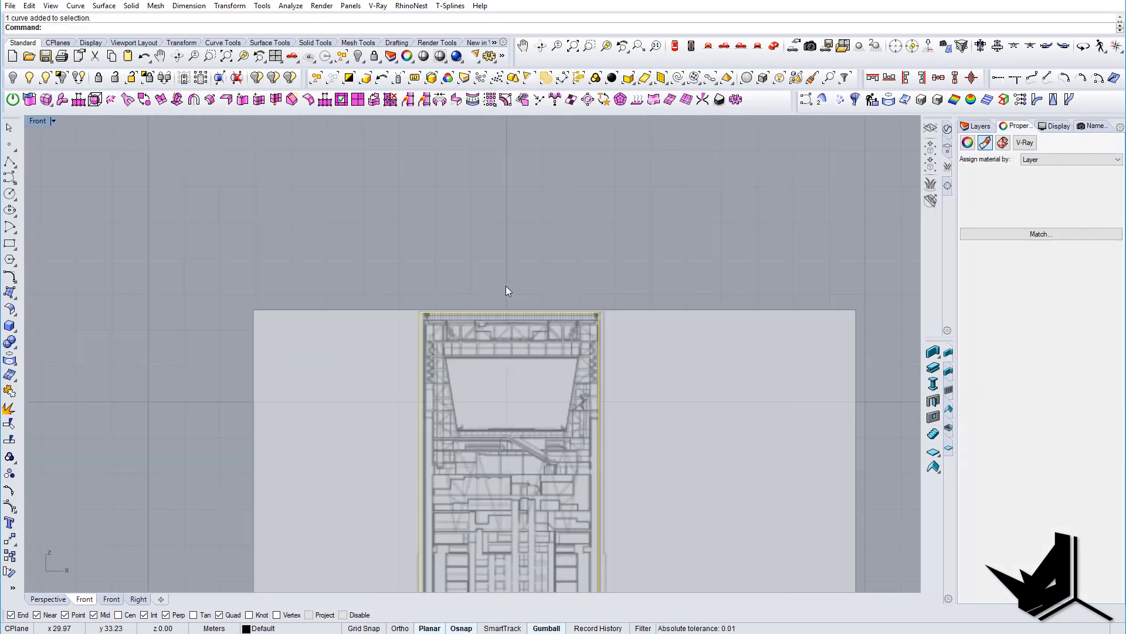
scroll("down", 3)
type("Line")
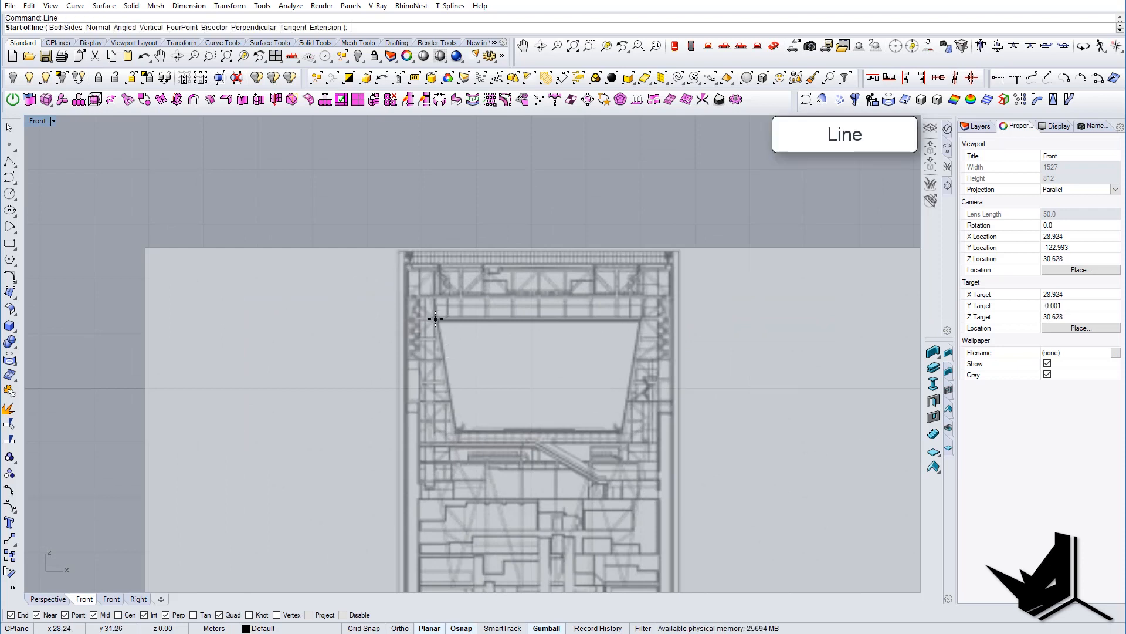
left_click(435, 318)
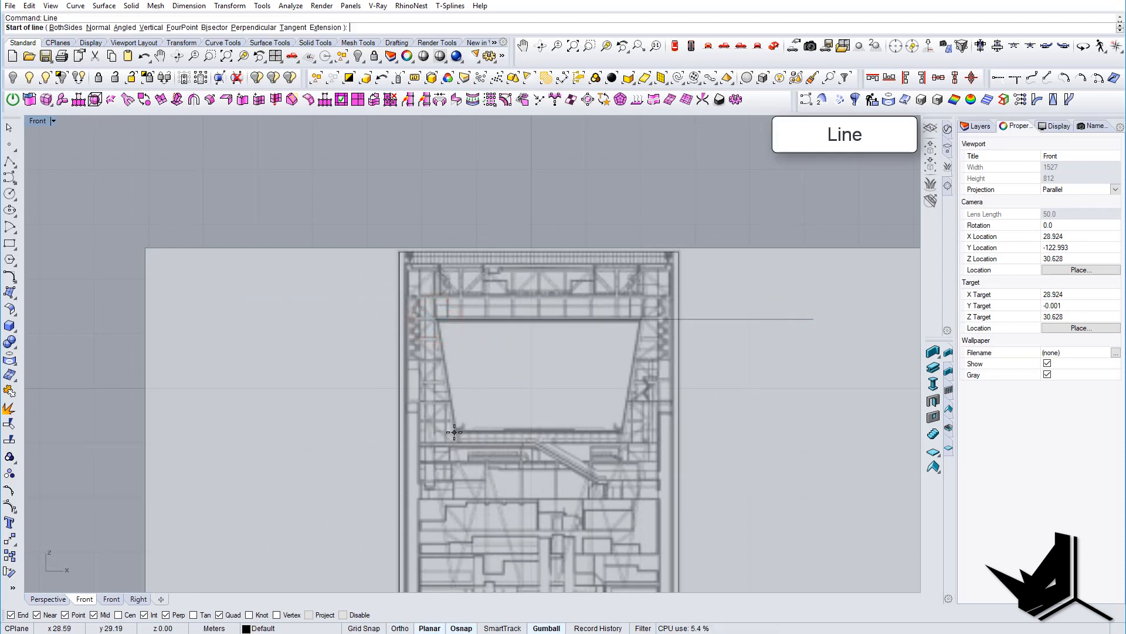
left_click(454, 431)
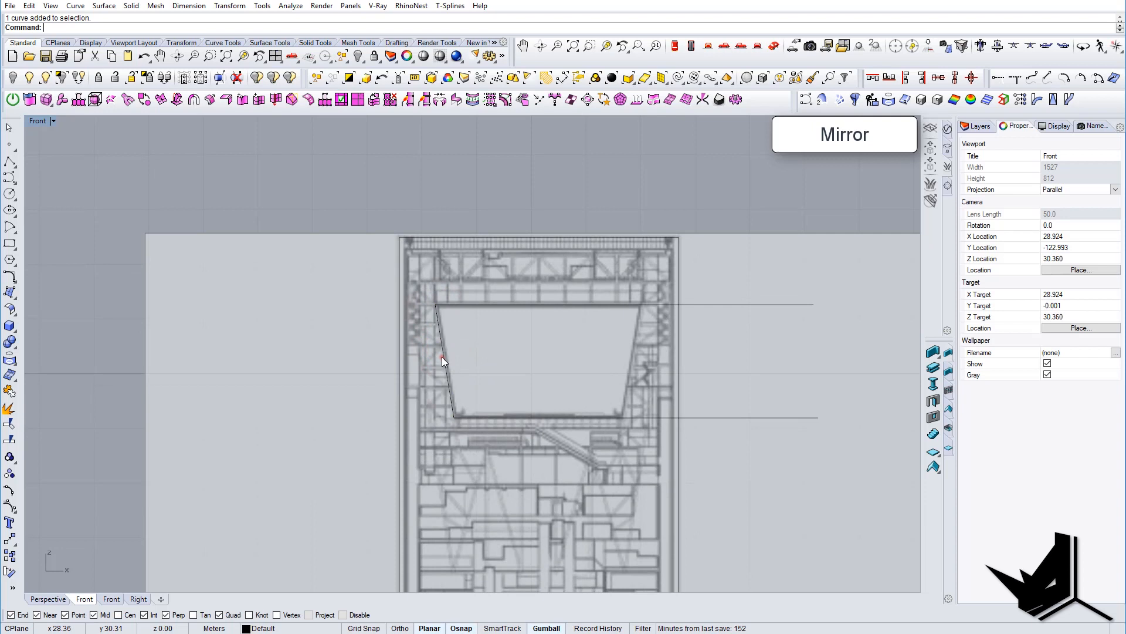
left_click(530, 263)
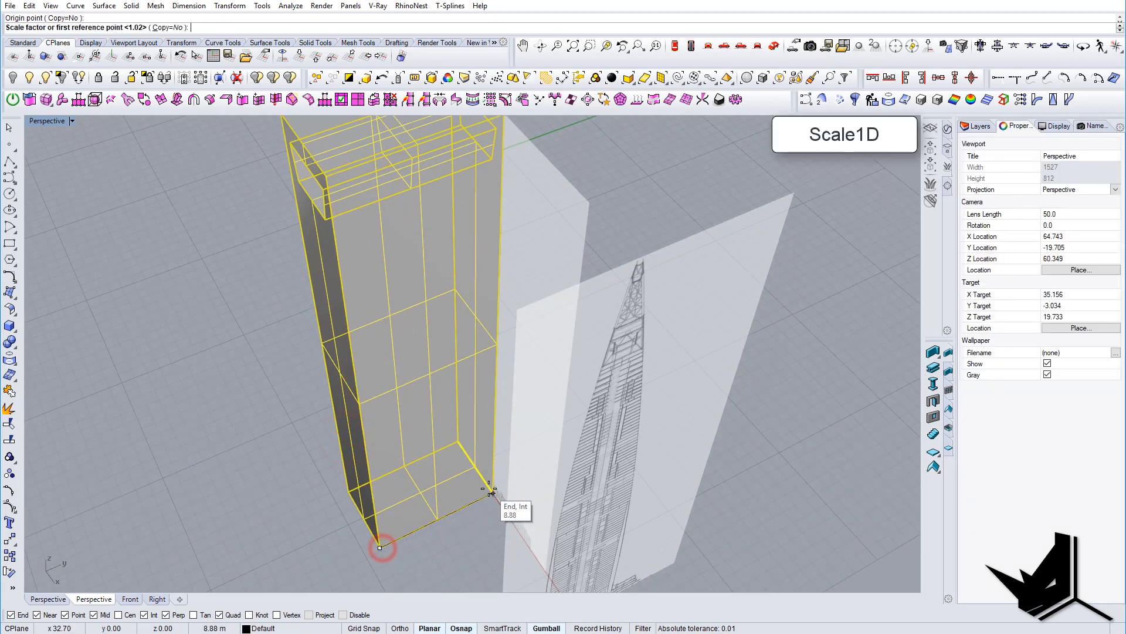
Scale the tower box in one direction, using the base corner as reference.
left_click(381, 546)
type("Copy")
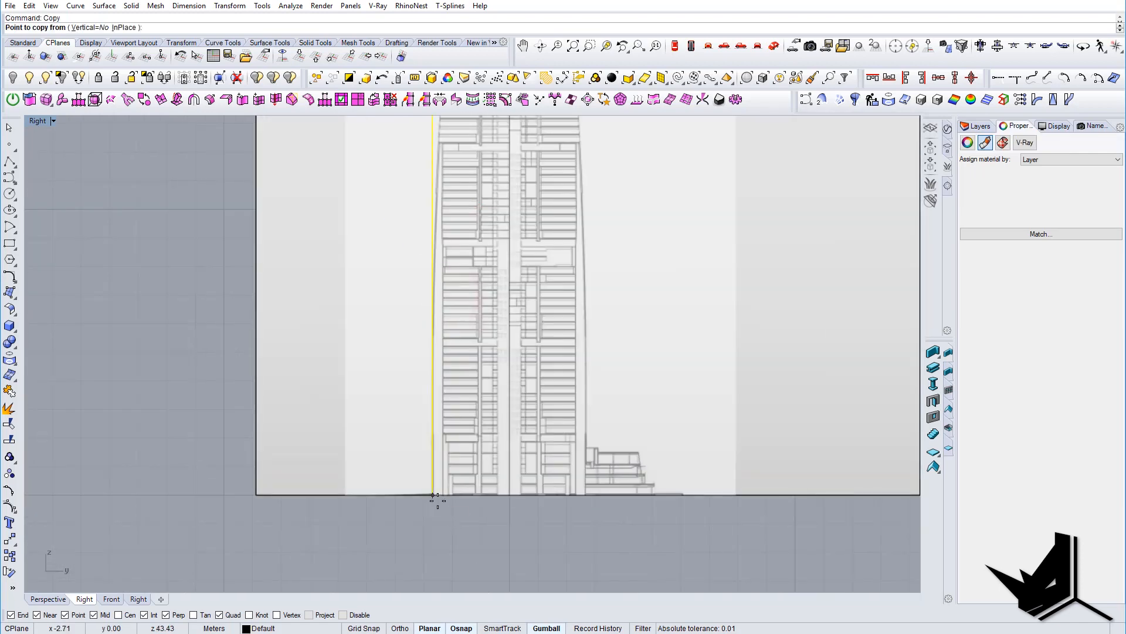
Copy the base line to the midpoint, trace the curved side edge, and mirror it across the centreline.
left_click(435, 496)
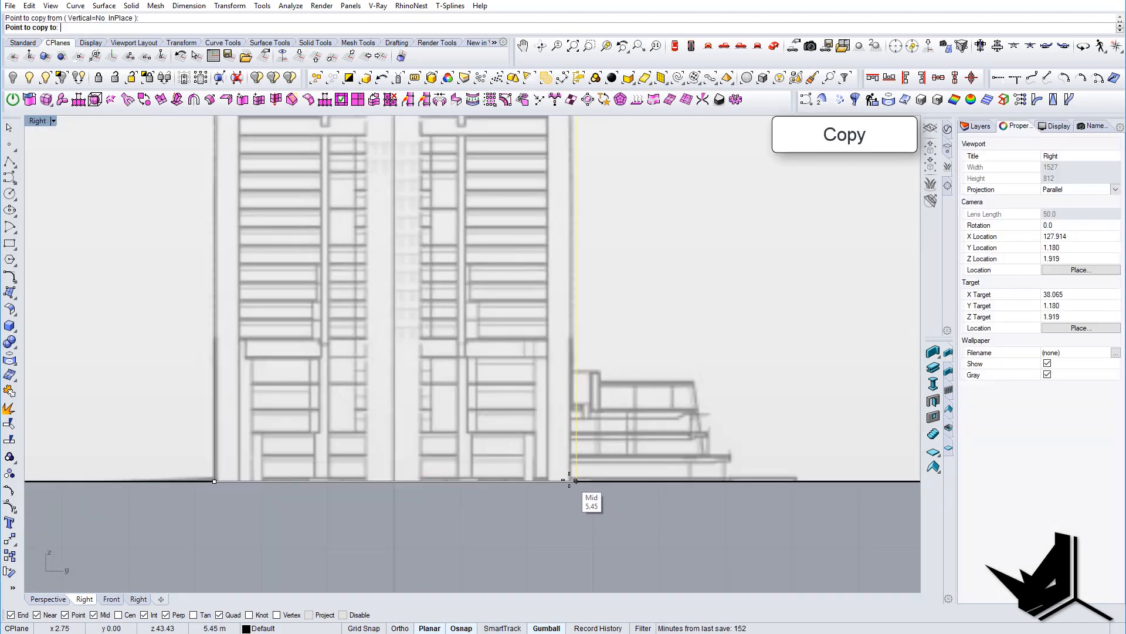
left_click(575, 478)
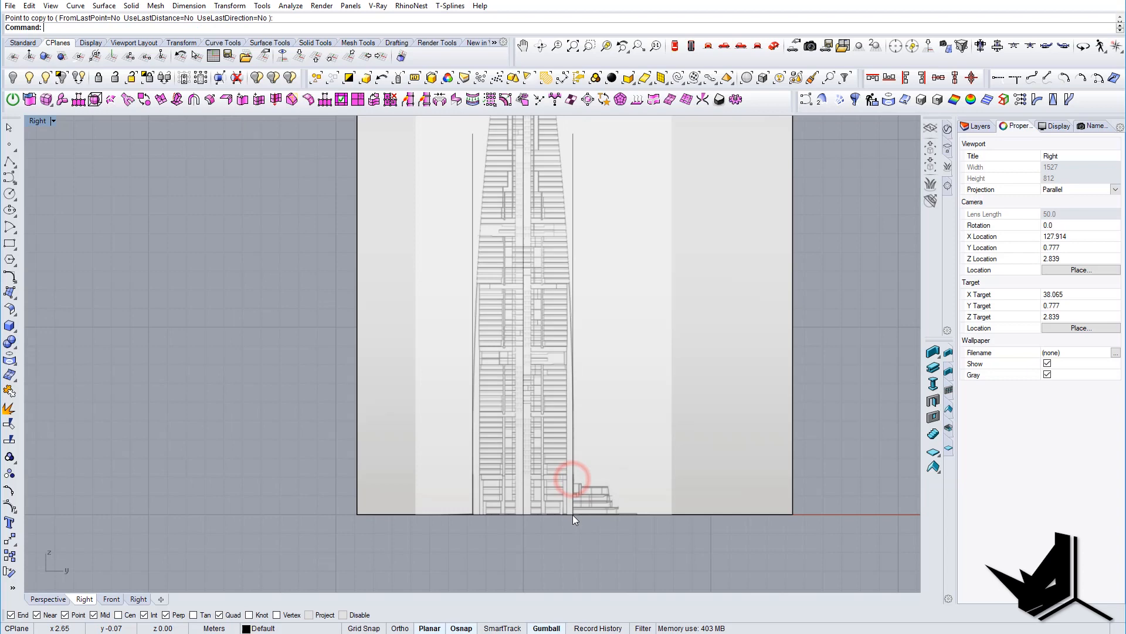
left_click(10, 190)
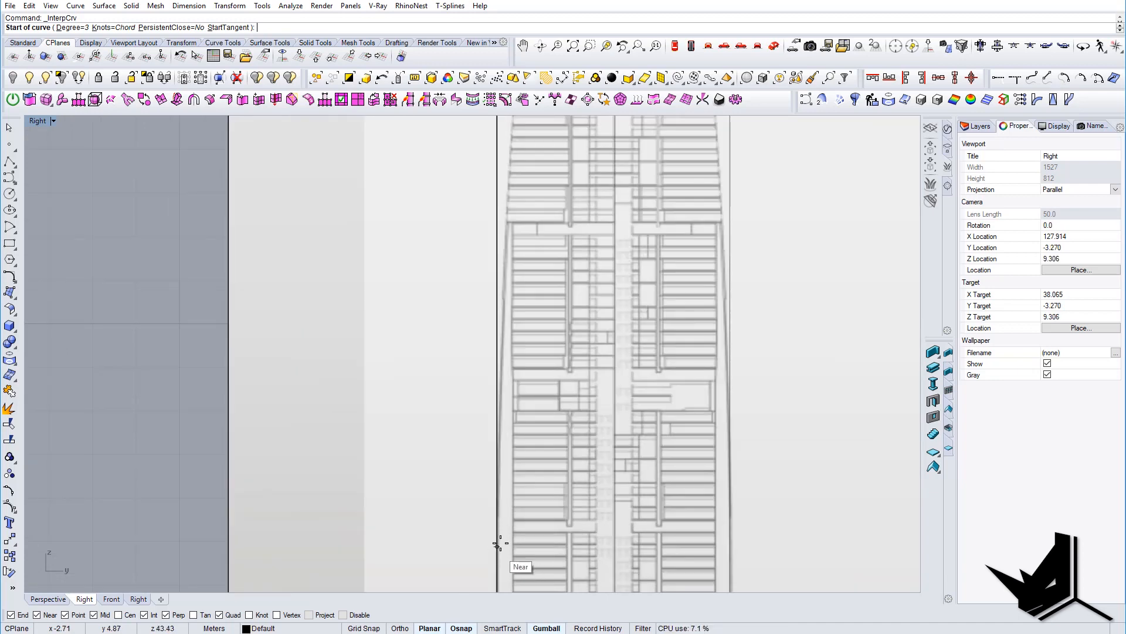
left_click(498, 545)
type("Mirror")
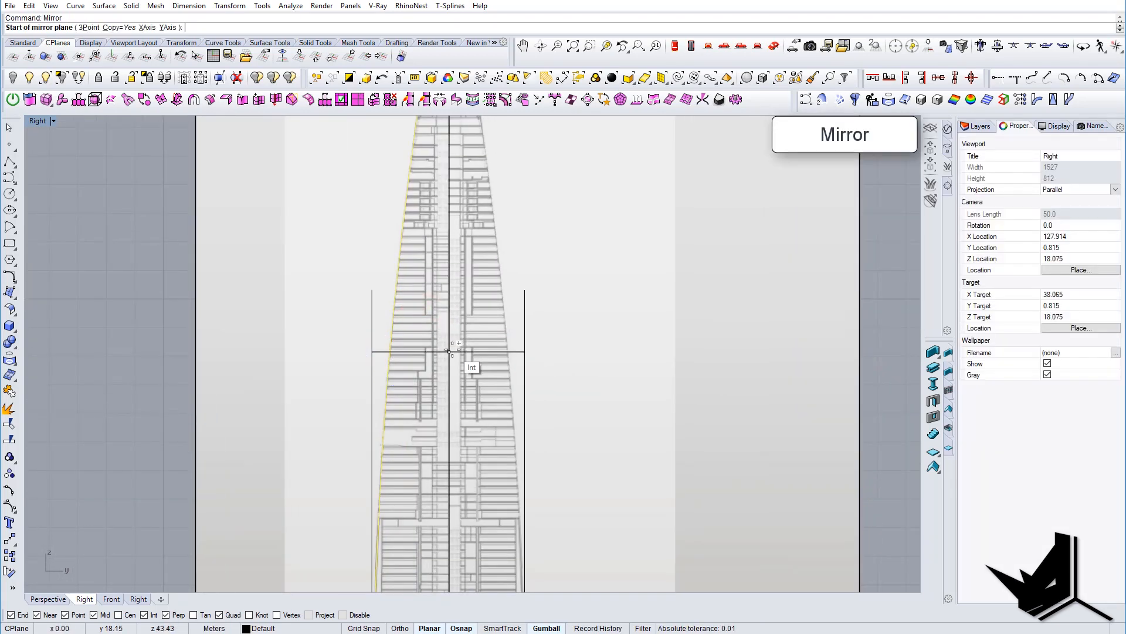
left_click(451, 352)
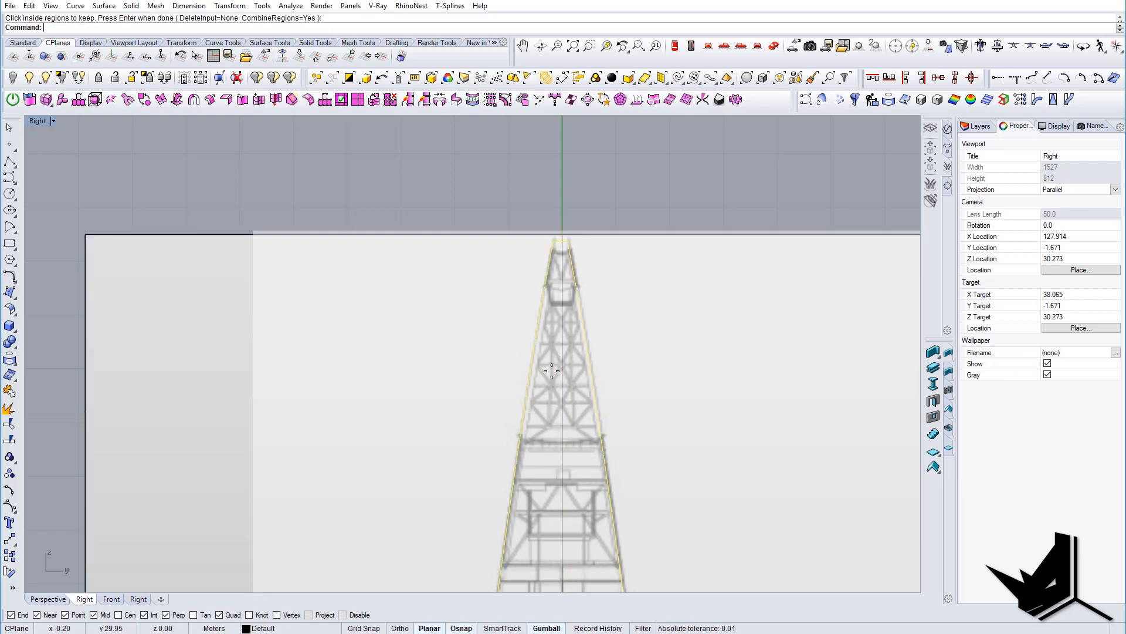
Keep the tower outline region, then draw a small square, shrink it and snap it onto the base corner.
left_click(84, 598)
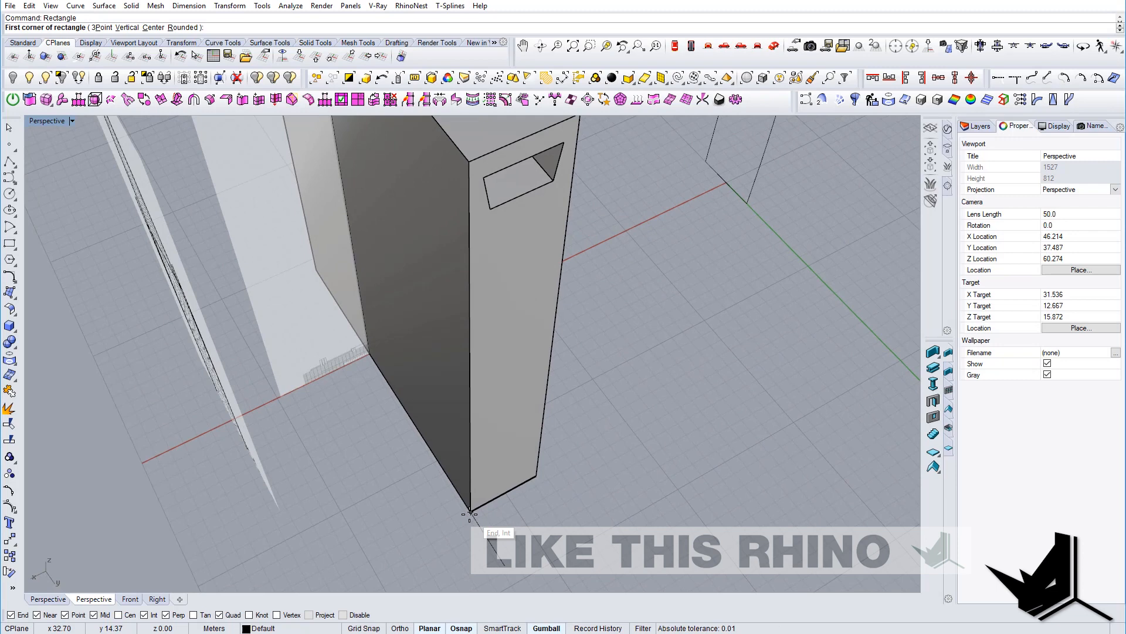
left_click(469, 512)
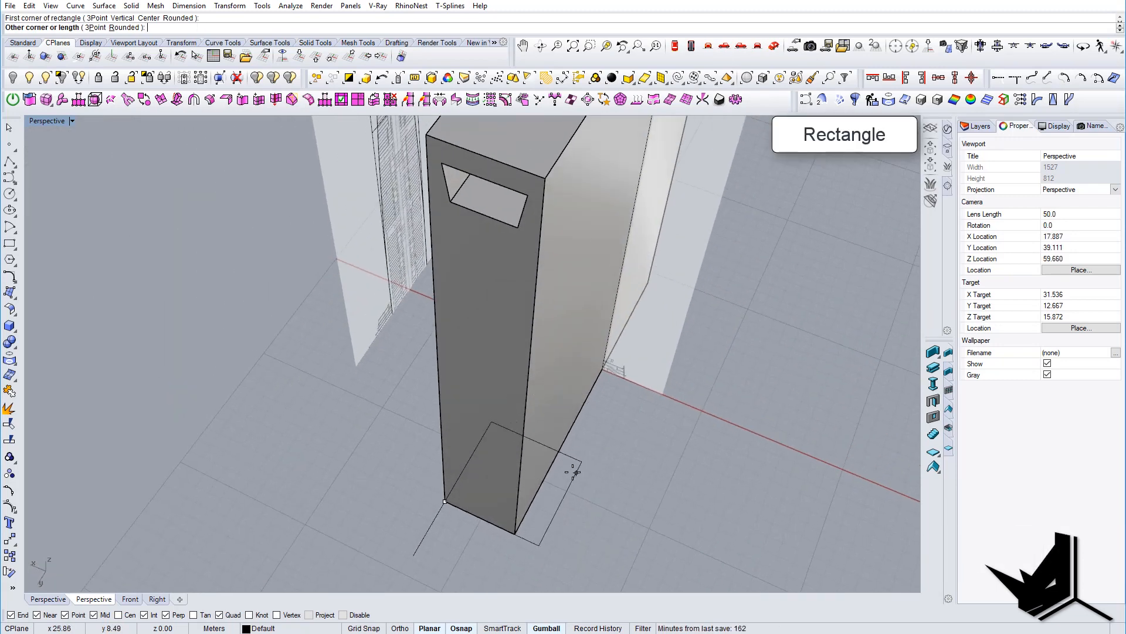
mouse_move(535, 495)
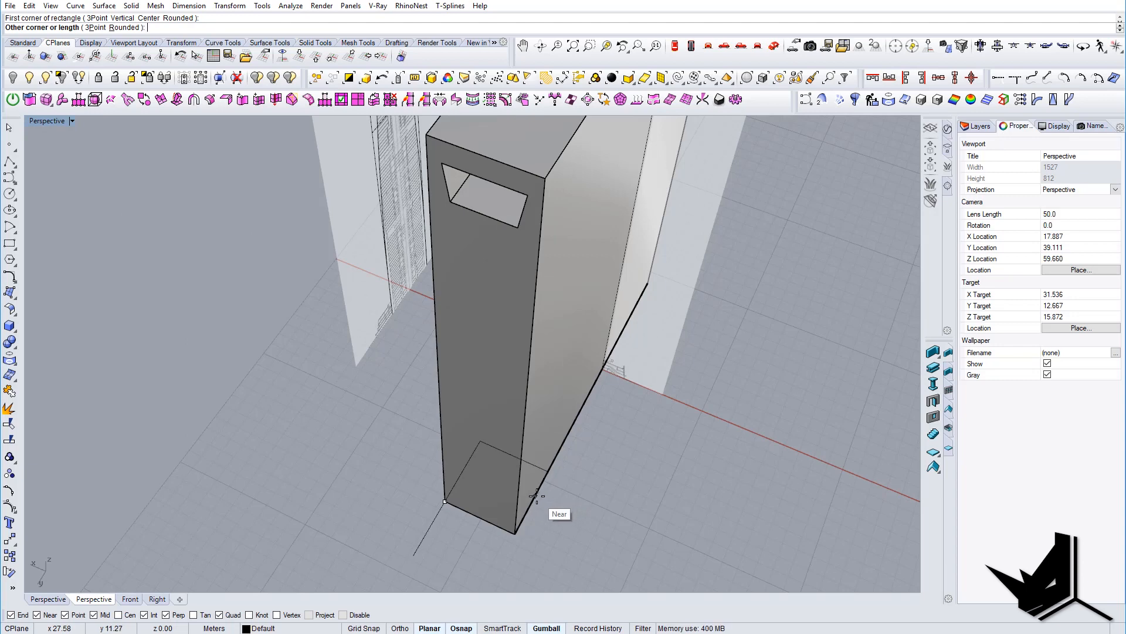
left_click(535, 495)
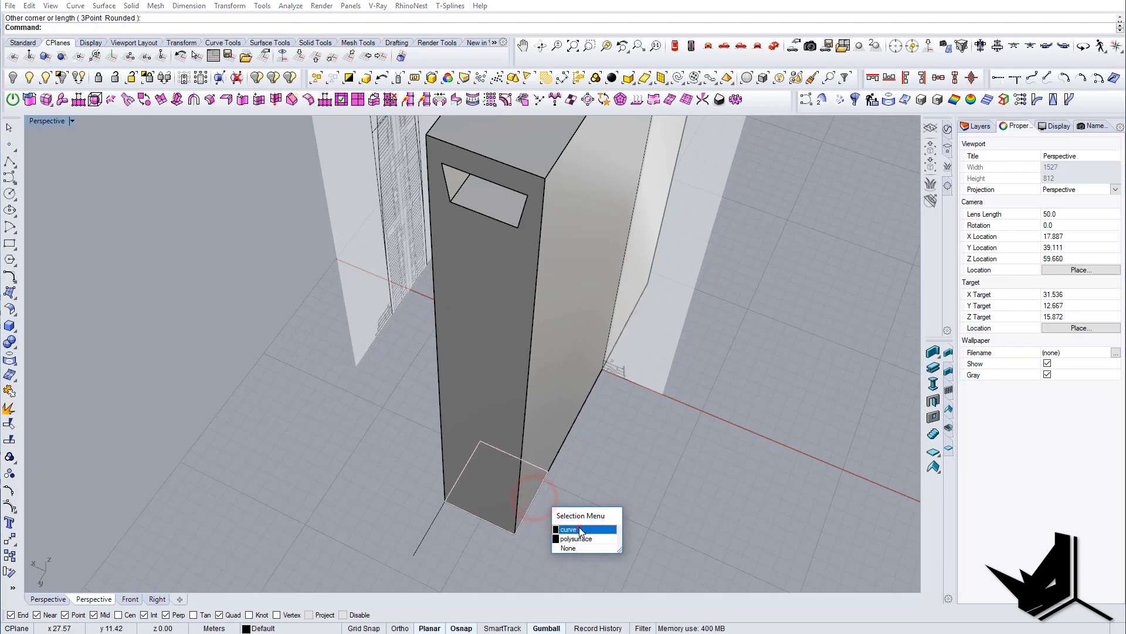
left_click(568, 530)
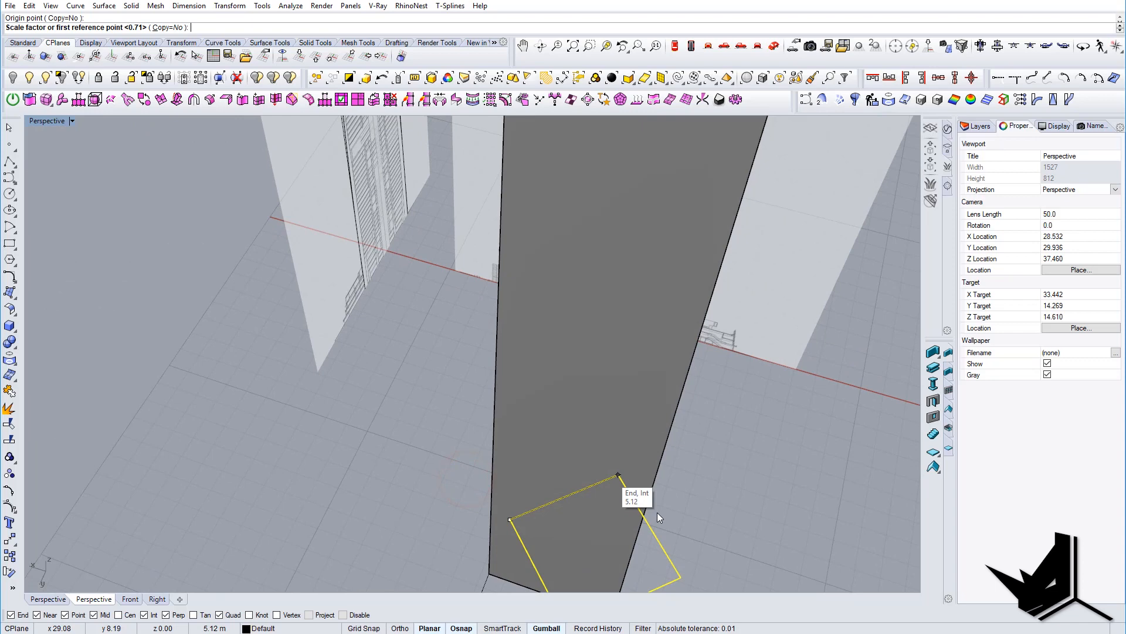
left_click(617, 474)
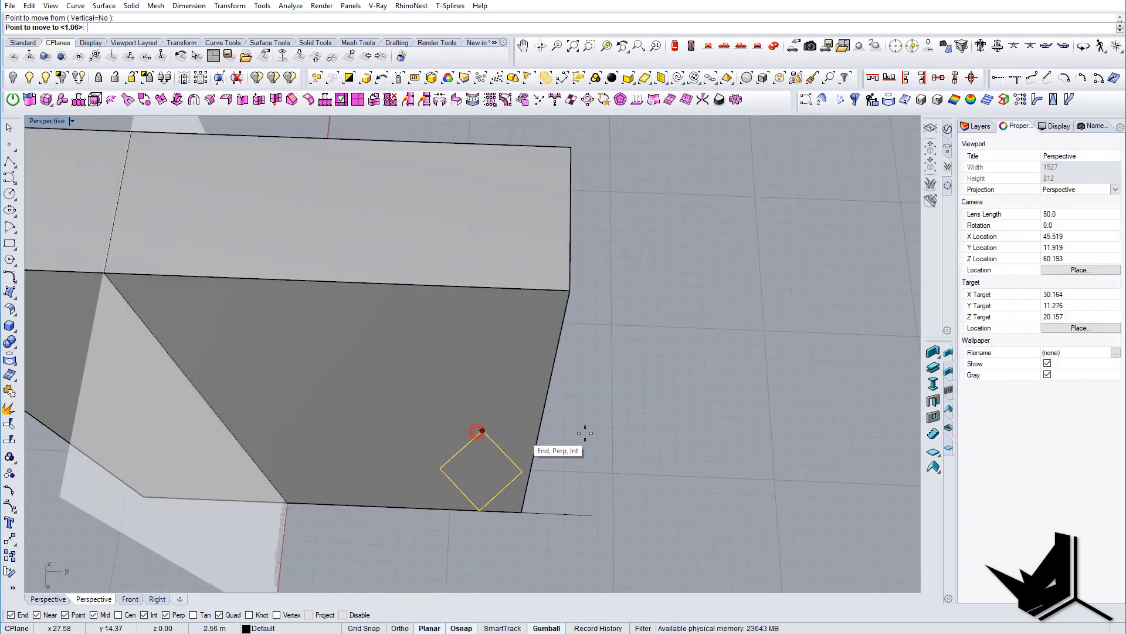
left_click(481, 431)
type("BooleanSplit")
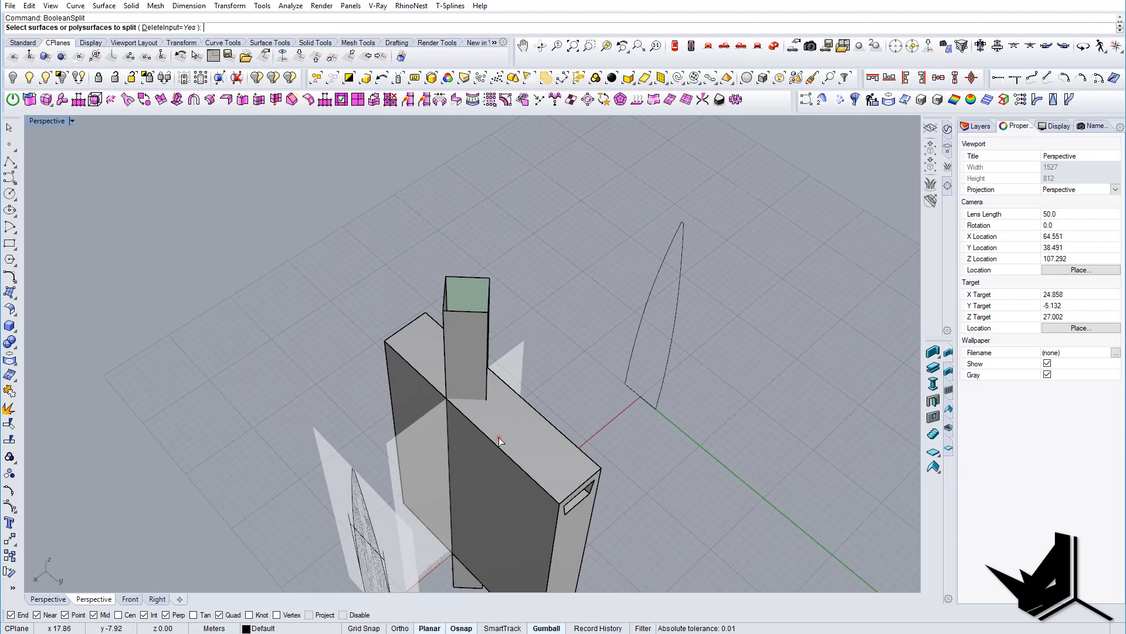
Split the tower block with the cutter and pick a leftover piece to delete.
left_click(500, 441)
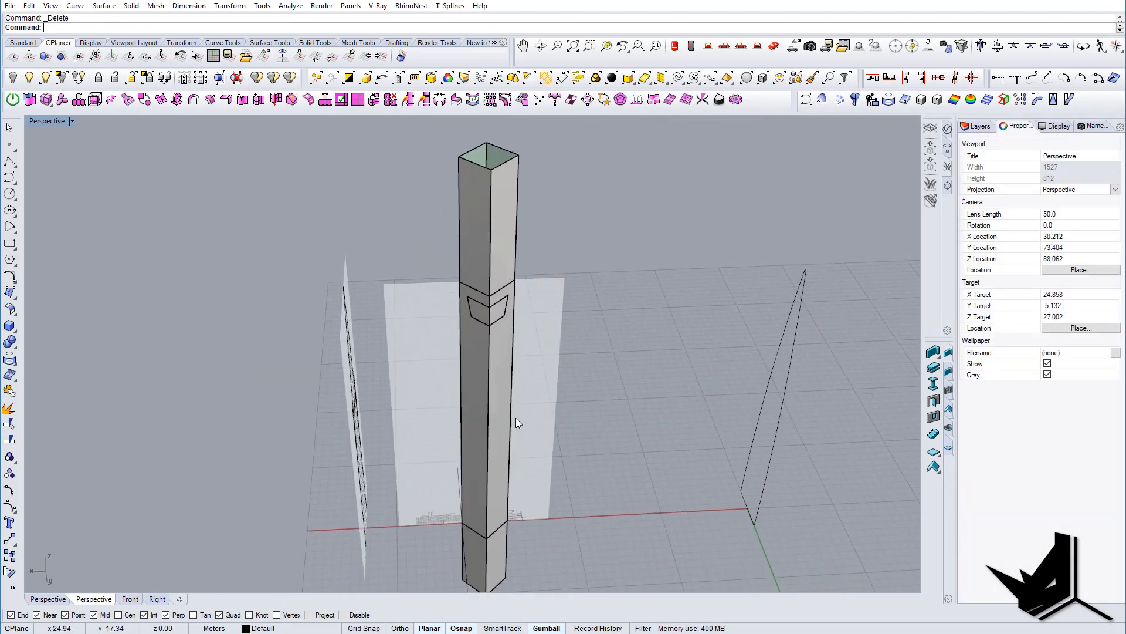
left_click(489, 359)
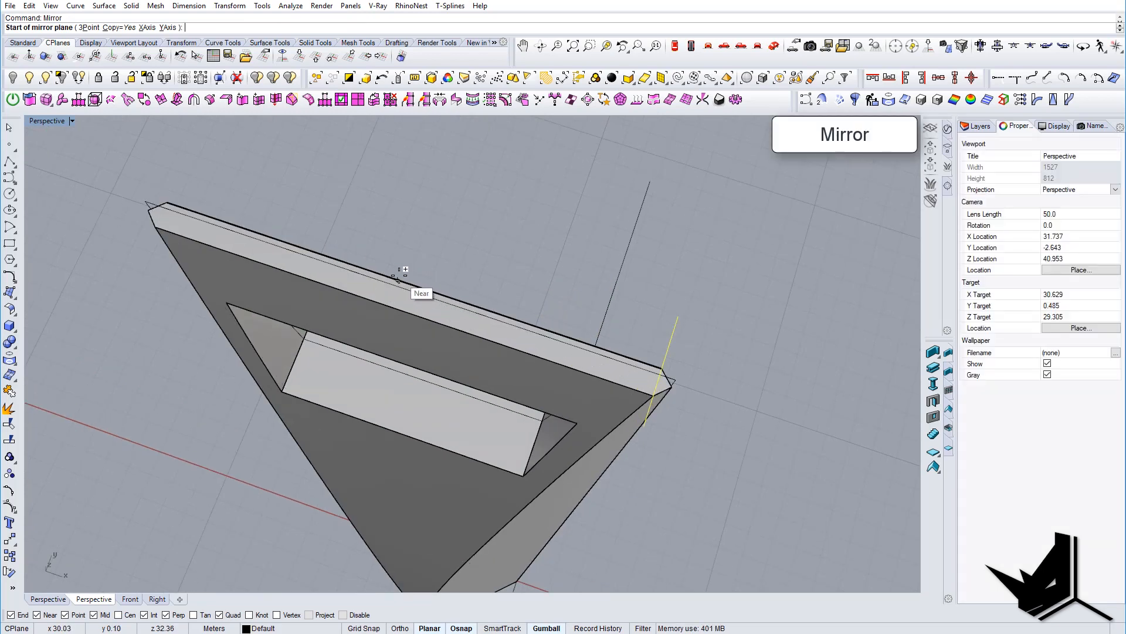
mouse_move(410, 280)
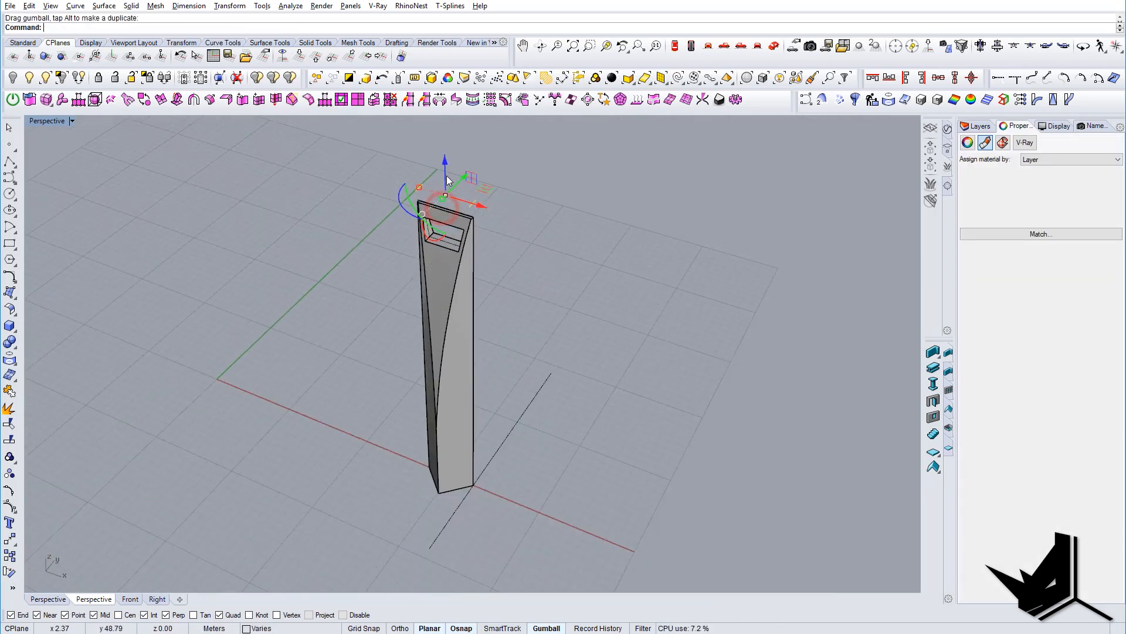
Orbit the view around the tapered tower.
left_click_drag(445, 180, 489, 208)
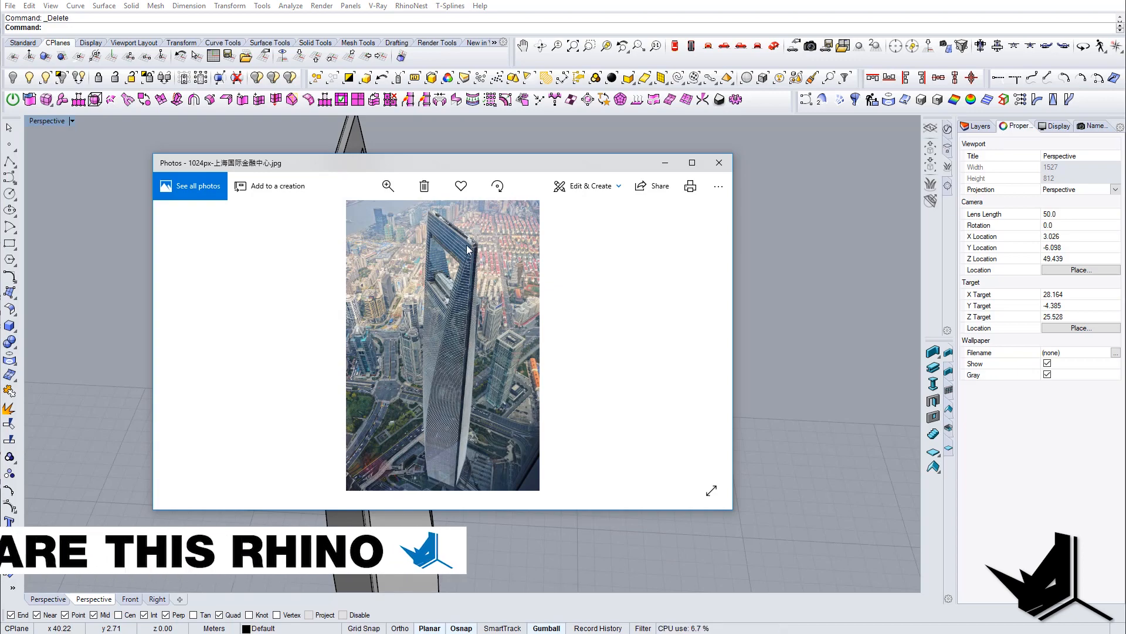
Zoom into the tower's top opening in the photo, then close it.
left_click(387, 186)
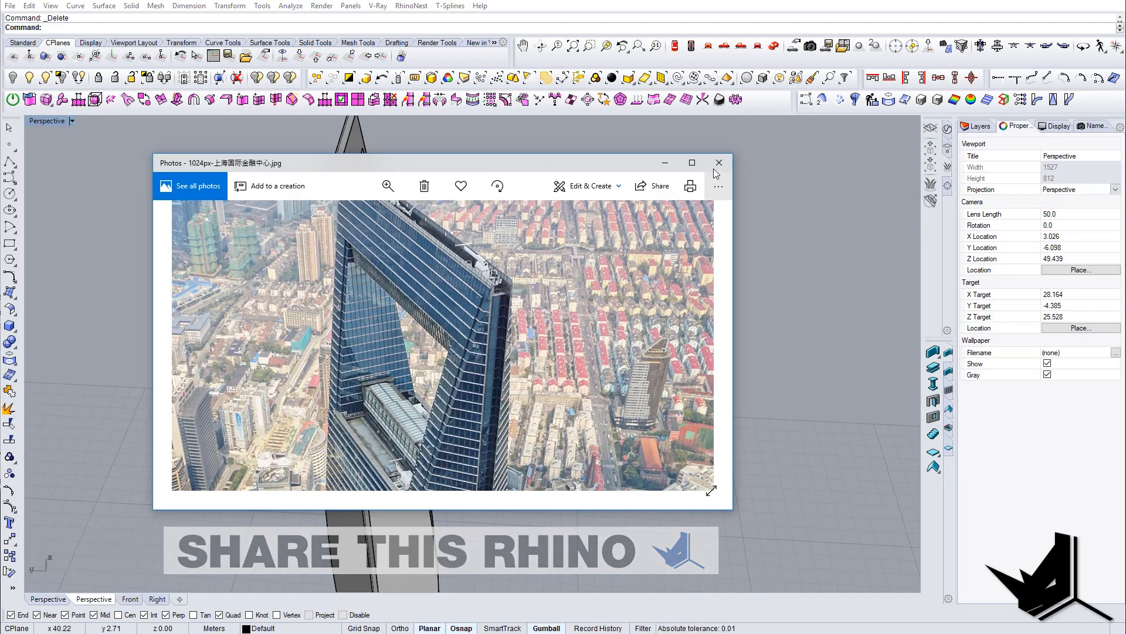
left_click(718, 163)
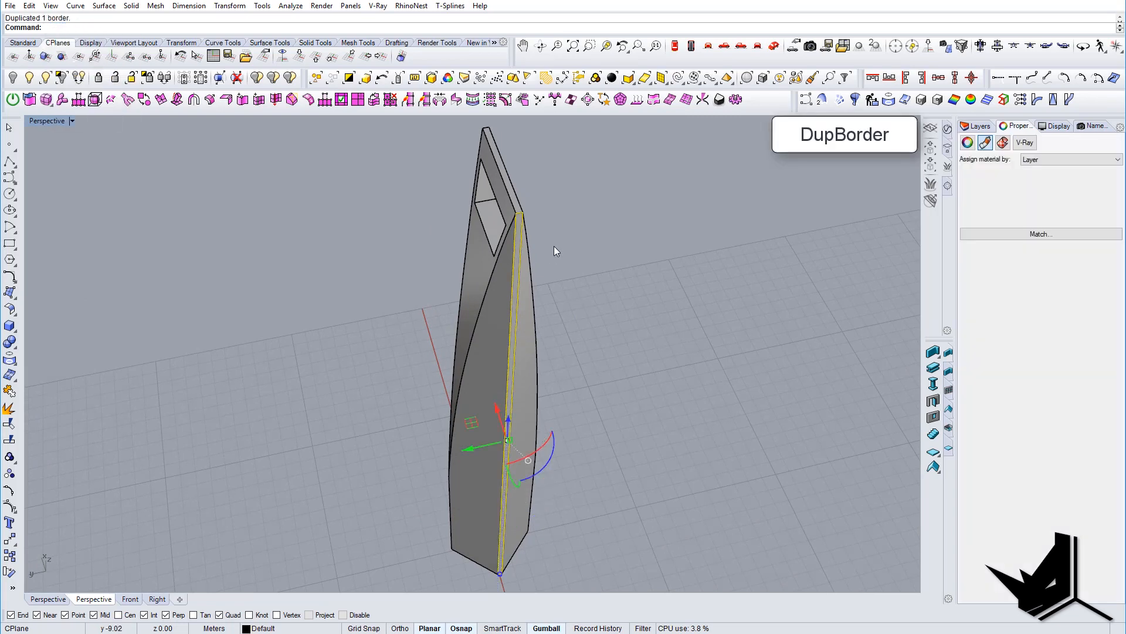
Offset the edge curve along the tower's groove face and select the extra guide curve for removal.
scroll("up", 3)
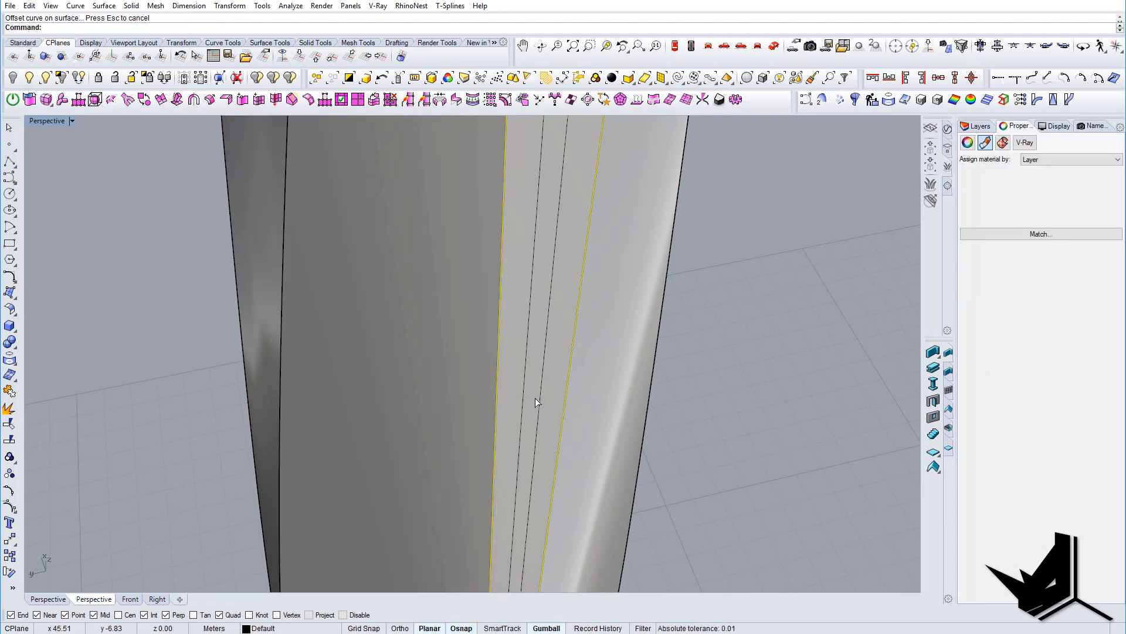
left_click(535, 400)
type("f")
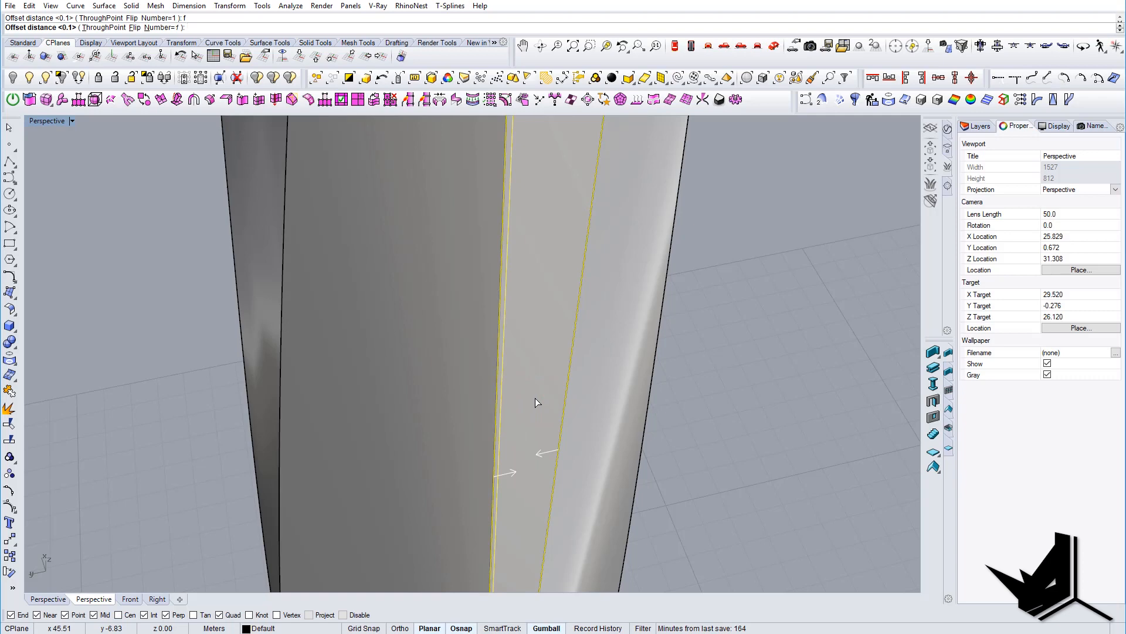
type("0.0")
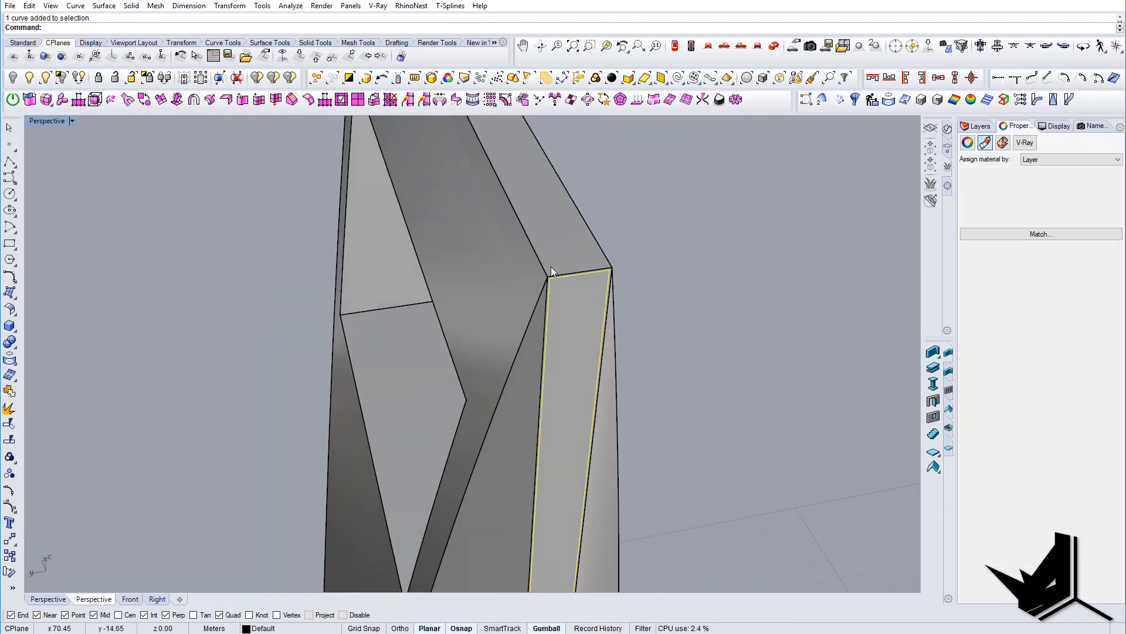
left_click(503, 275)
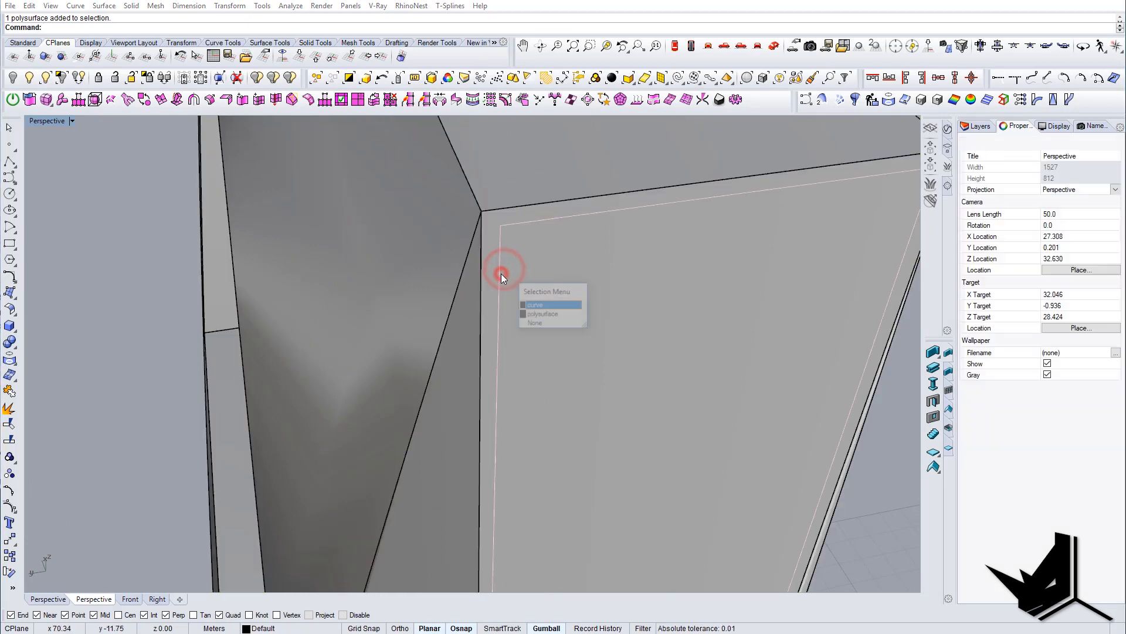
left_click(534, 305)
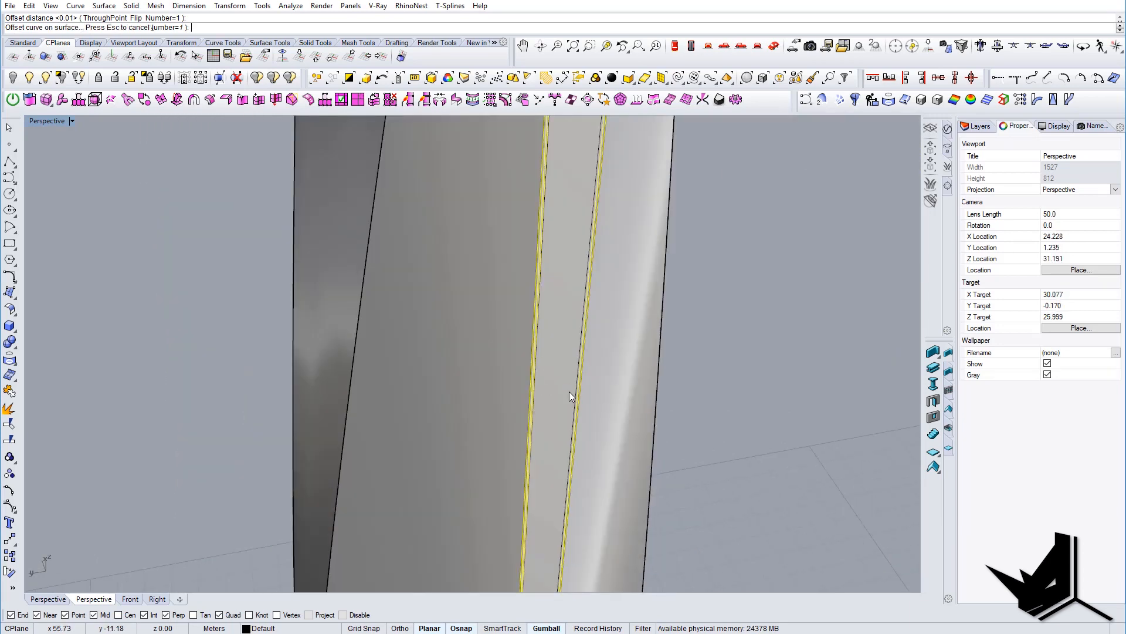
left_click(492, 402)
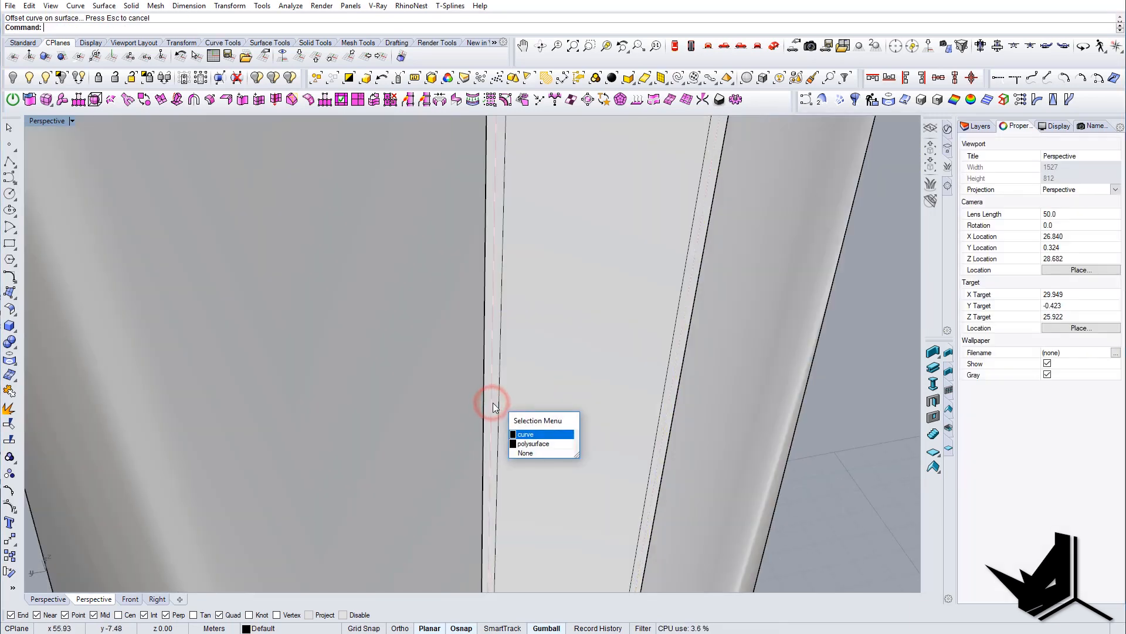
left_click(525, 434)
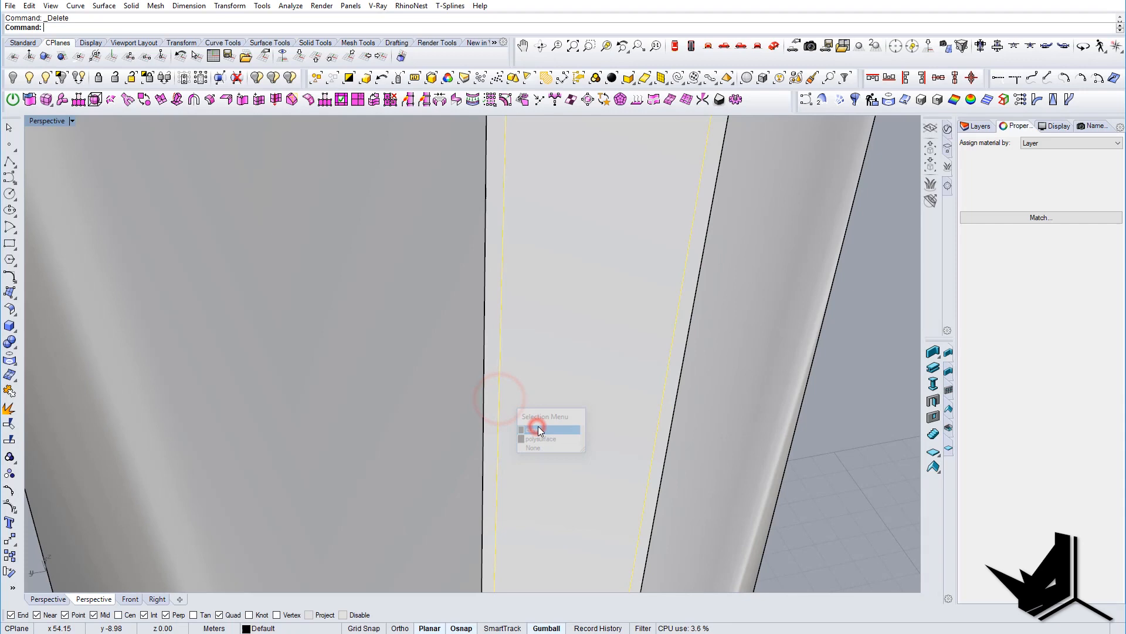
left_click(542, 427)
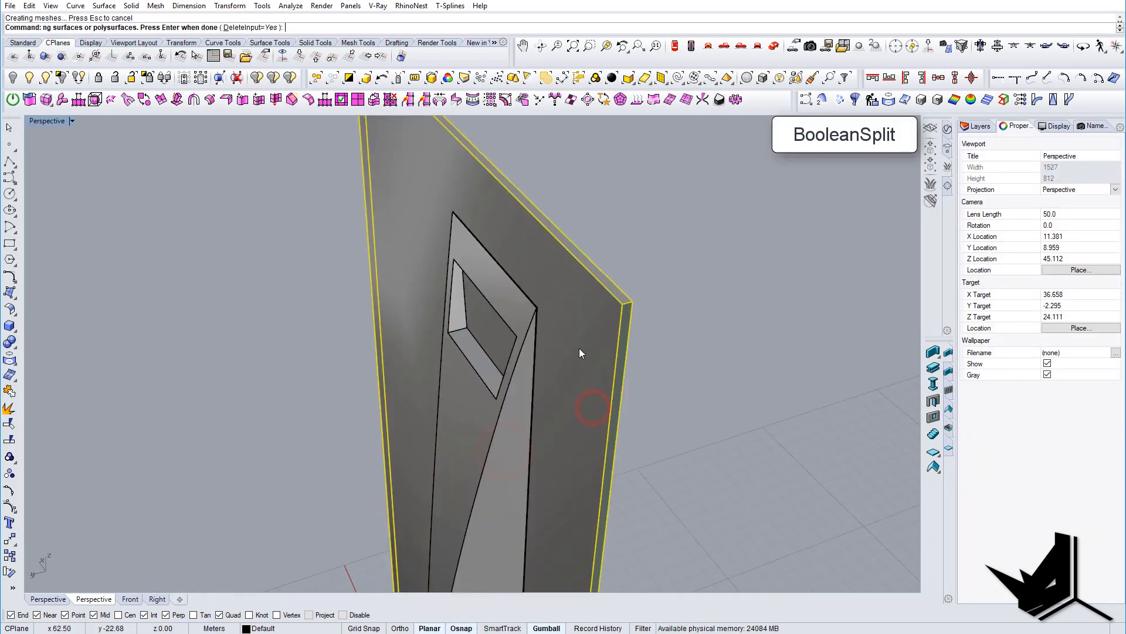
Split the tower body with the groove solids as cutters, deleting the input, to cut the recessed edges.
left_click(562, 317)
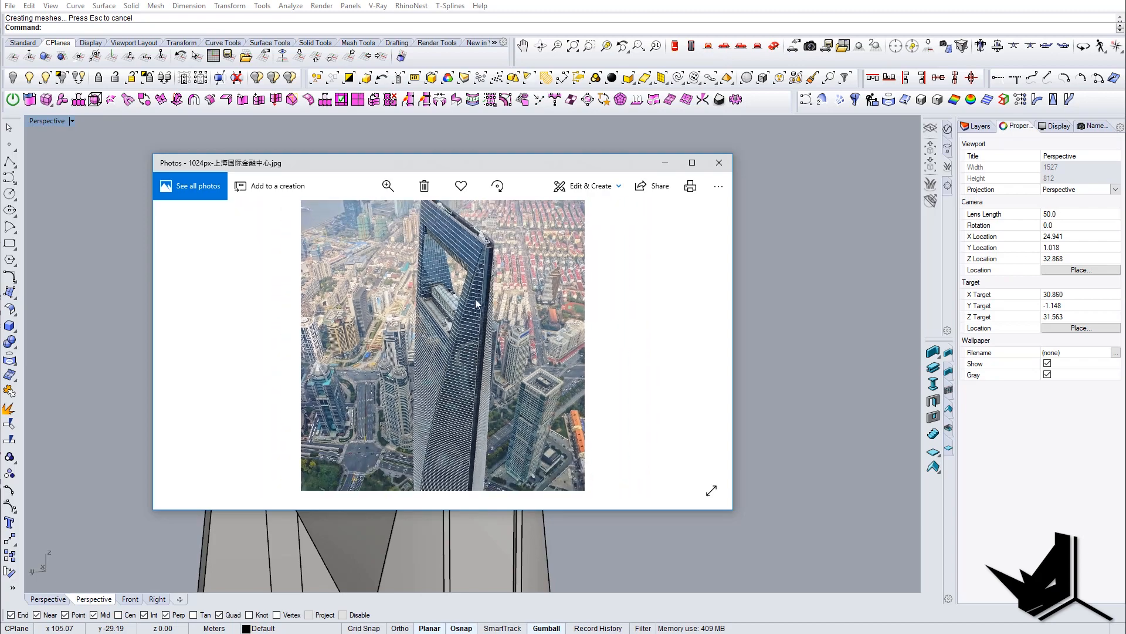
Bring up the tower reference photo showing the top opening in Photos.
left_click(387, 185)
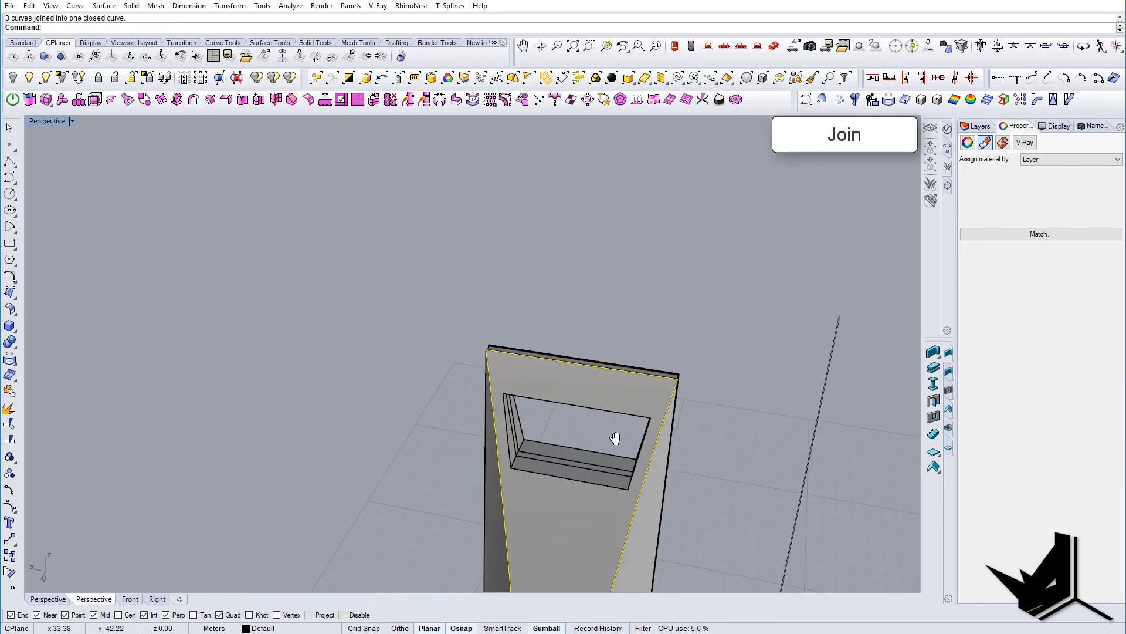
Offset the joined top-opening outline inward onto the tower's front face with OffsetCrvOnSrf.
left_click(614, 438)
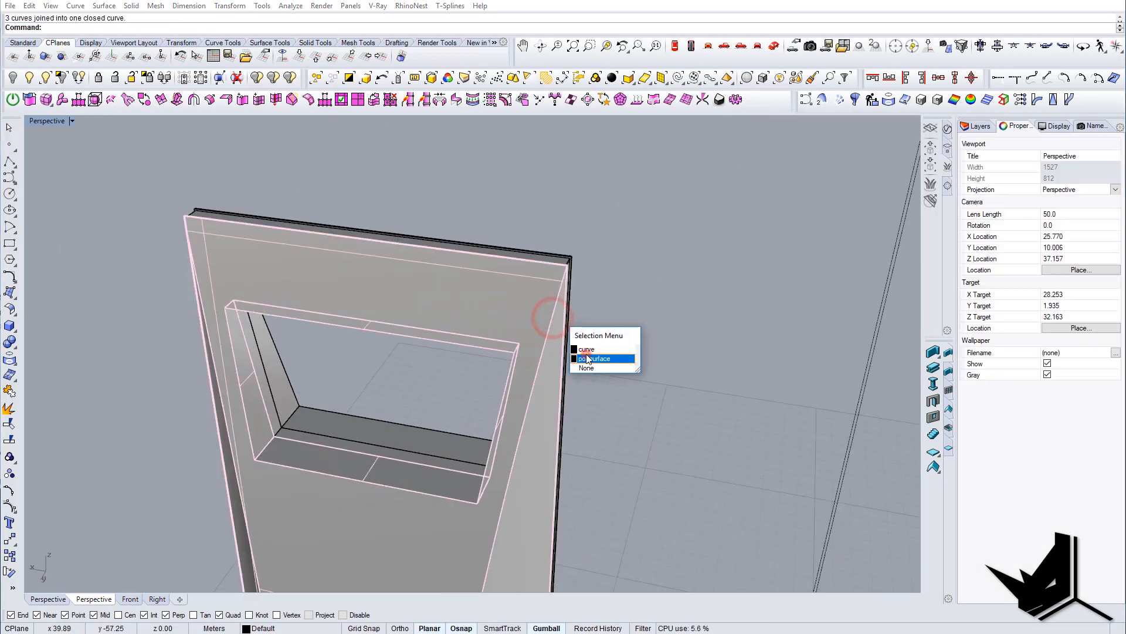
left_click(587, 349)
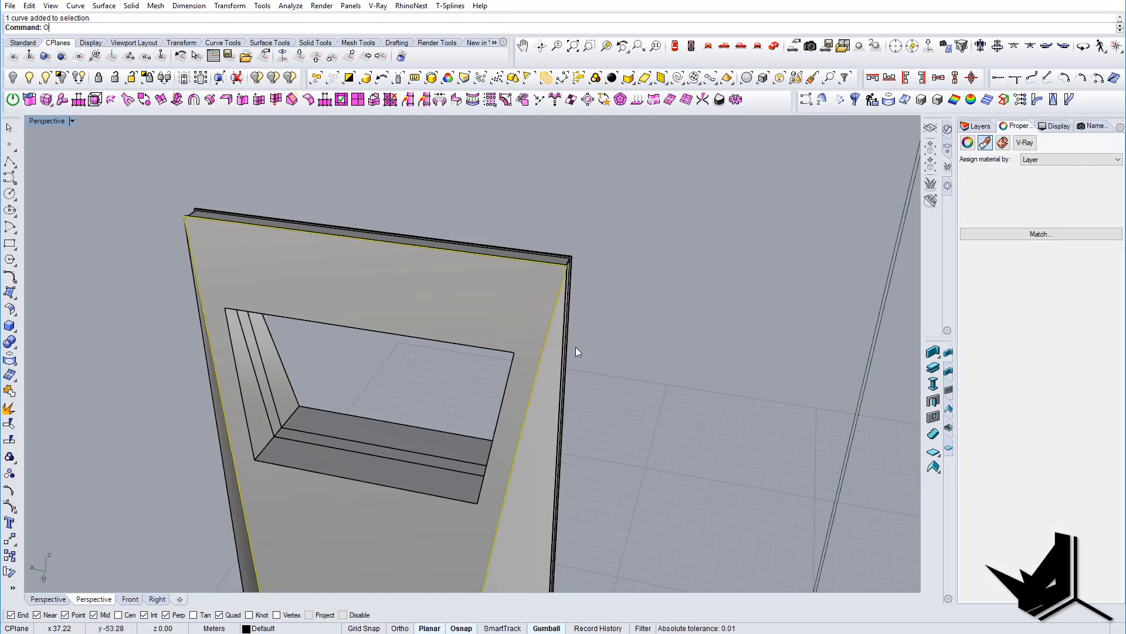
type("OffsetCrvOnSrf")
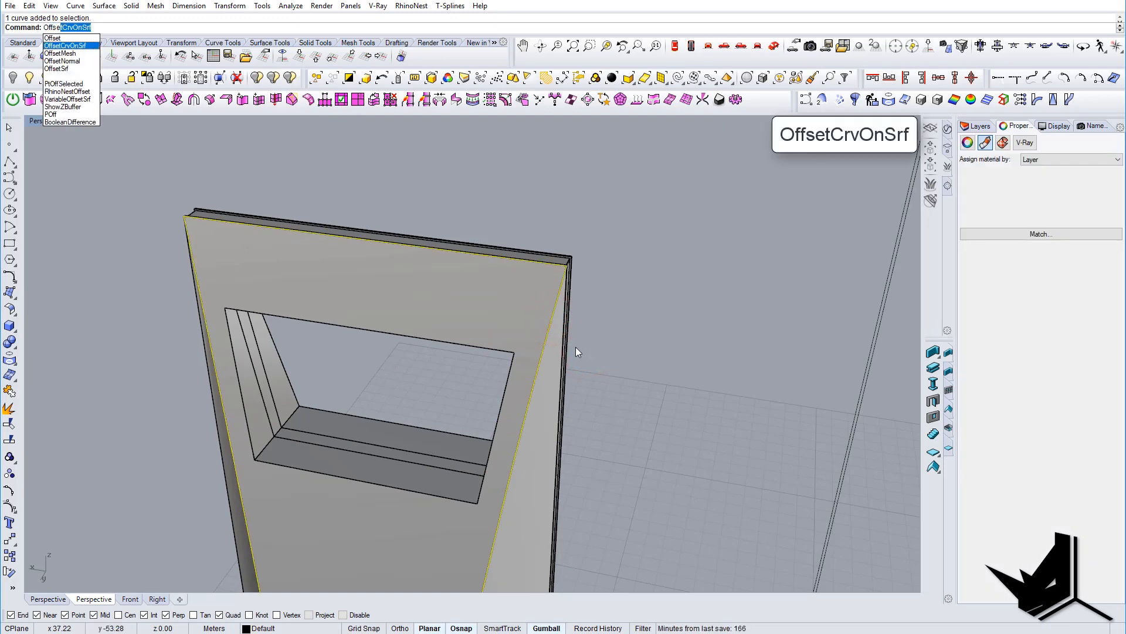
left_click(65, 45)
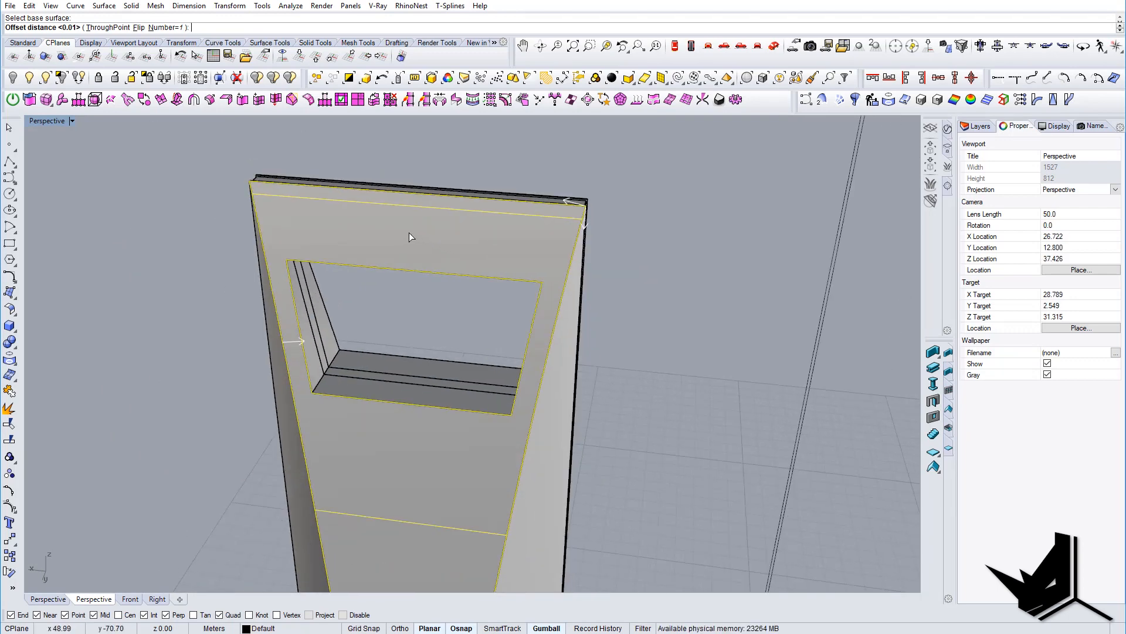
mouse_move(381, 259)
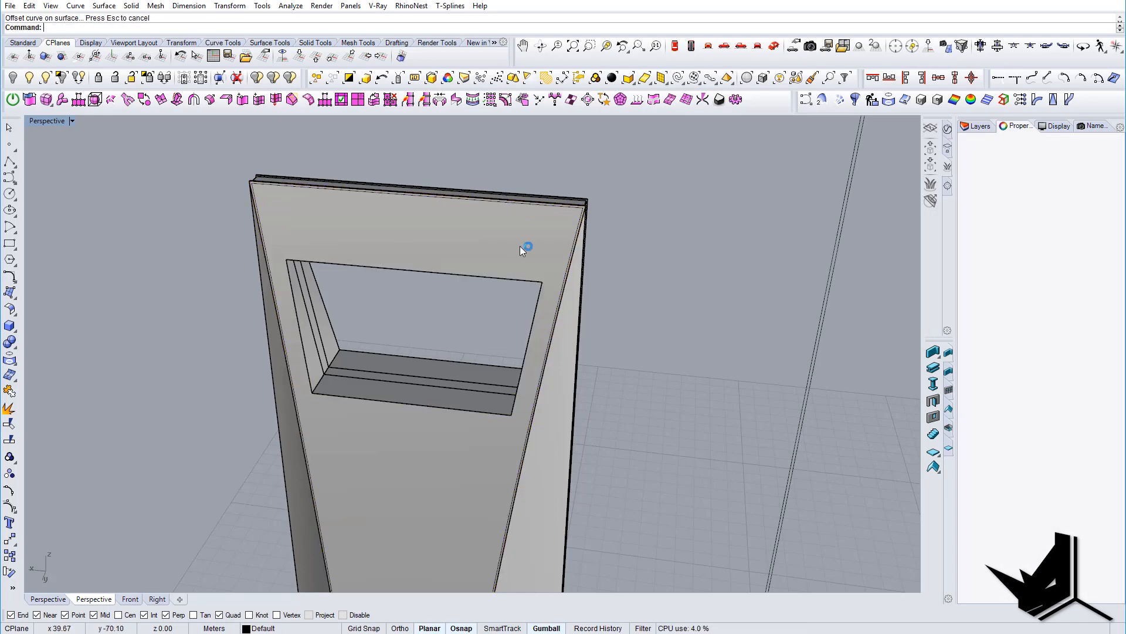
key("ctrl+z")
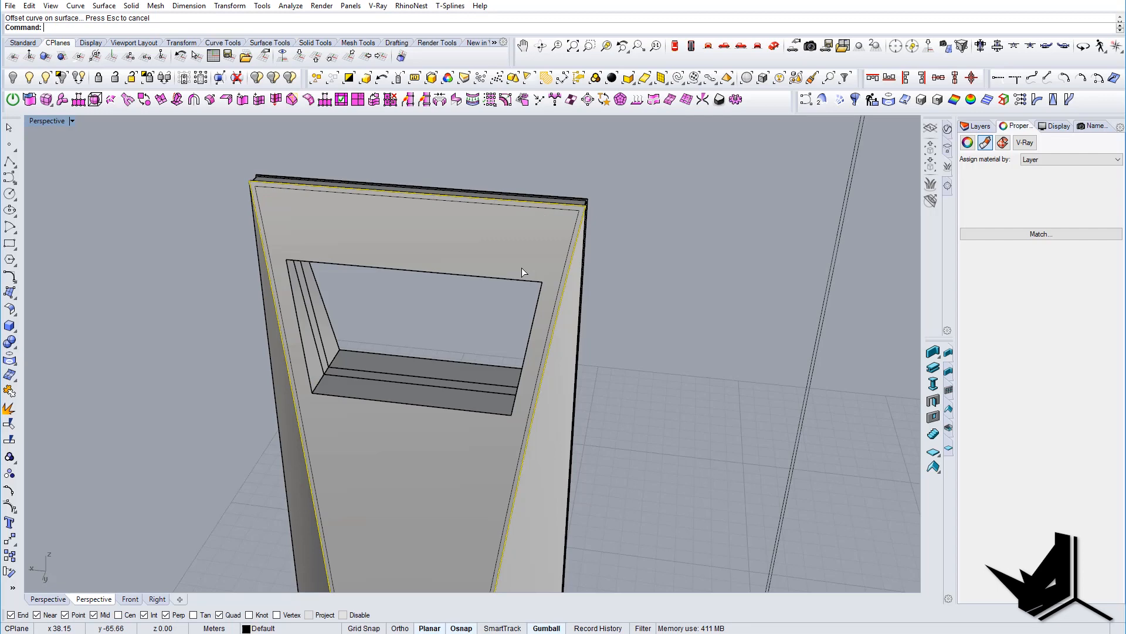
left_click(679, 262)
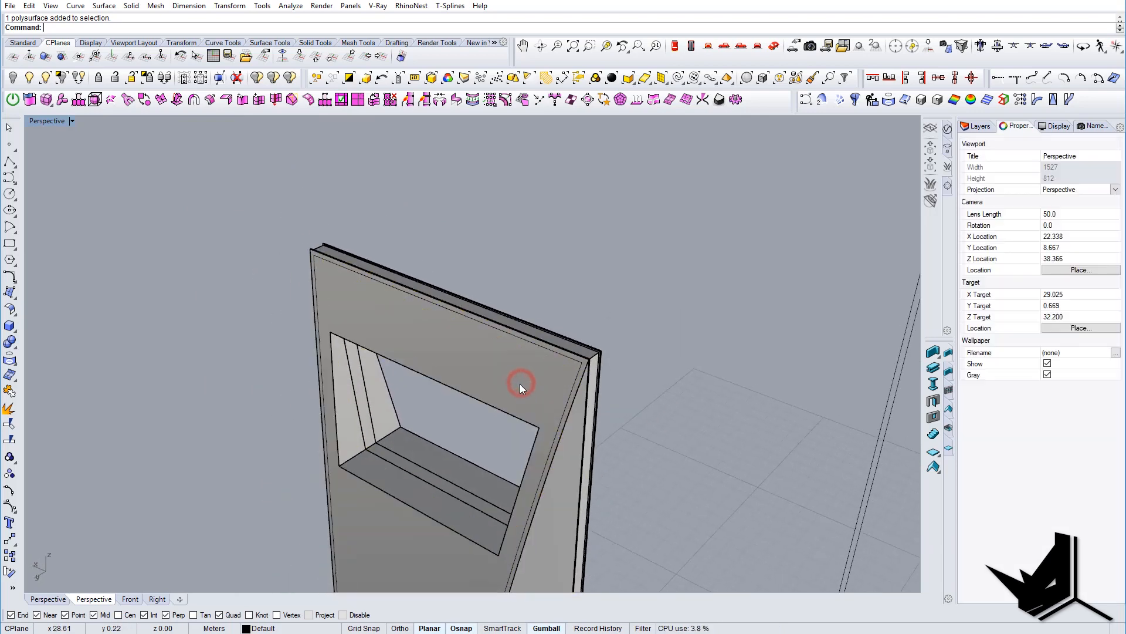
Split the front face along the inset outline, extract the panel, and offset it as a solid.
type("Split")
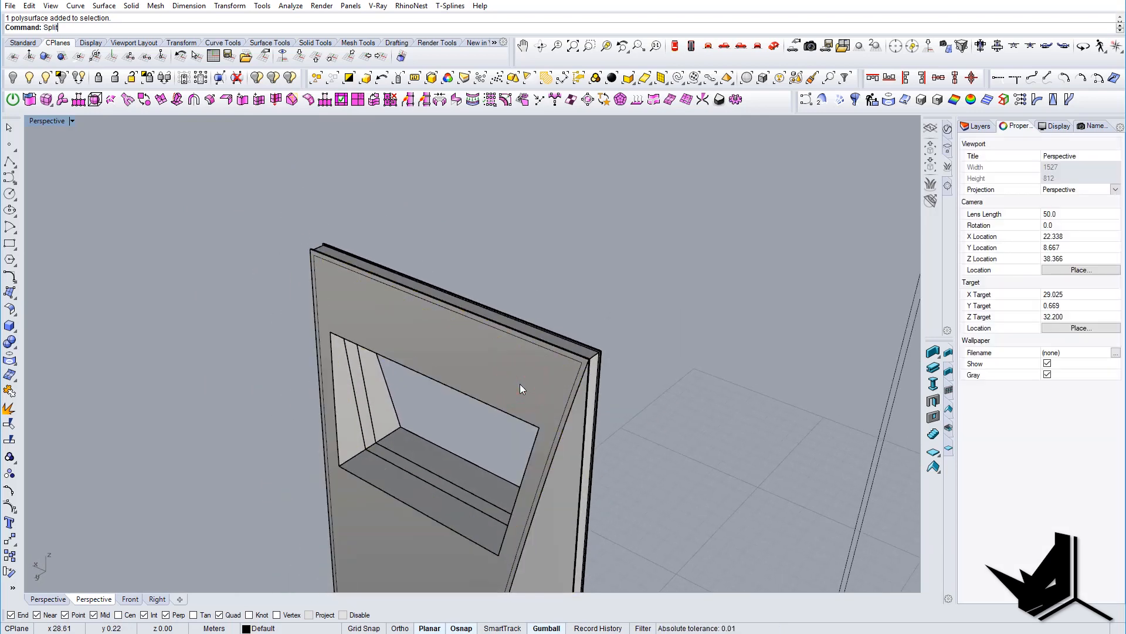
type("ExtractSrf")
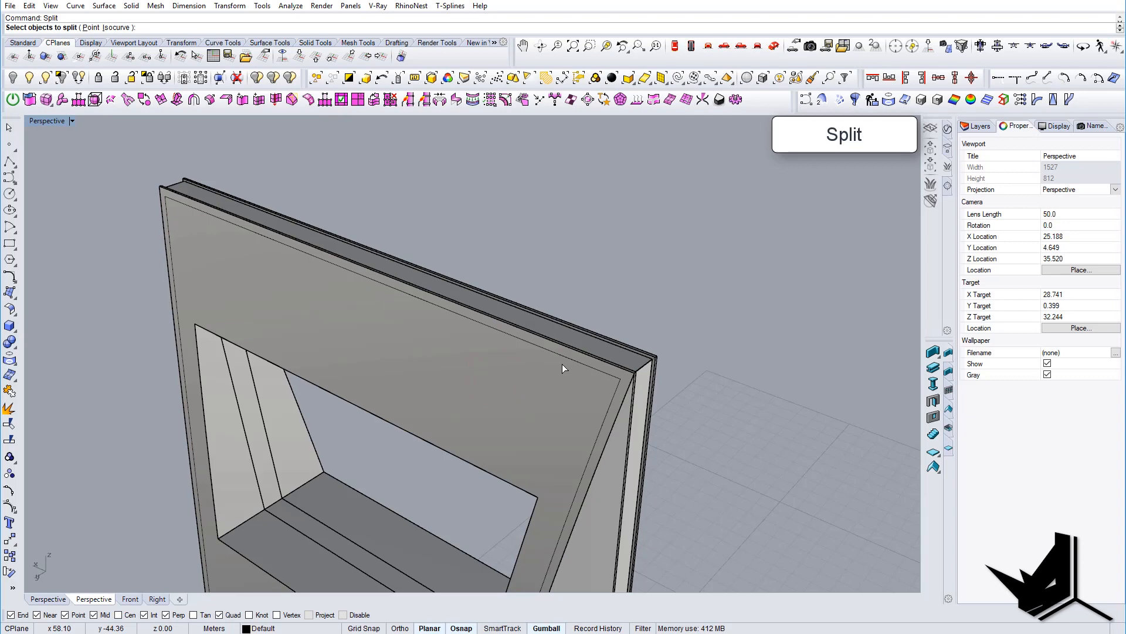
left_click(571, 362)
type("Offset")
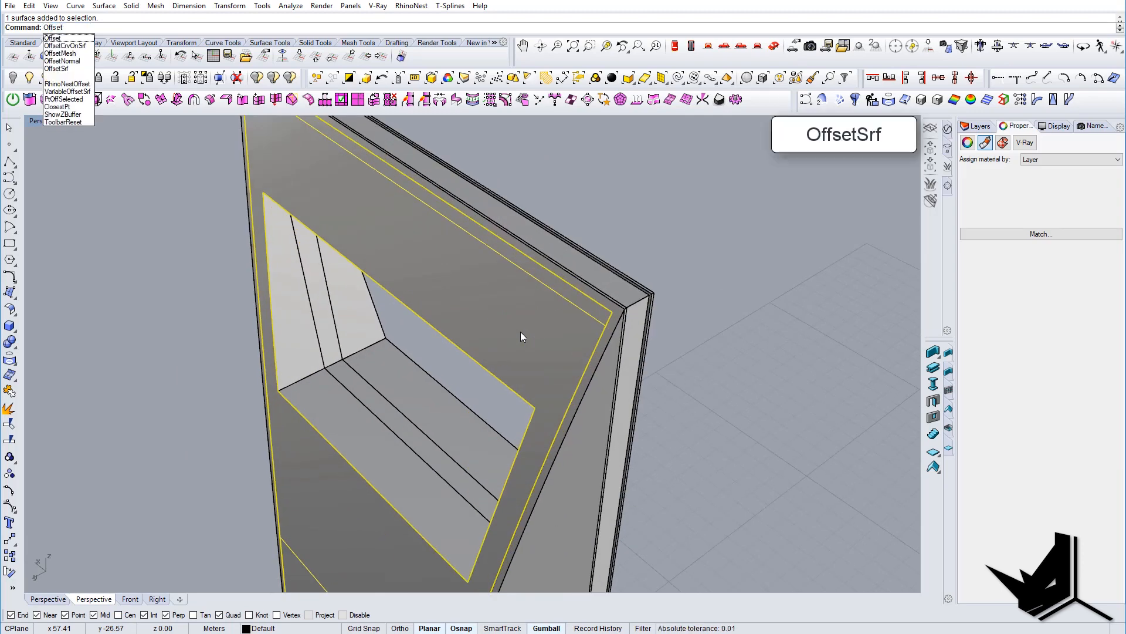
left_click(61, 92)
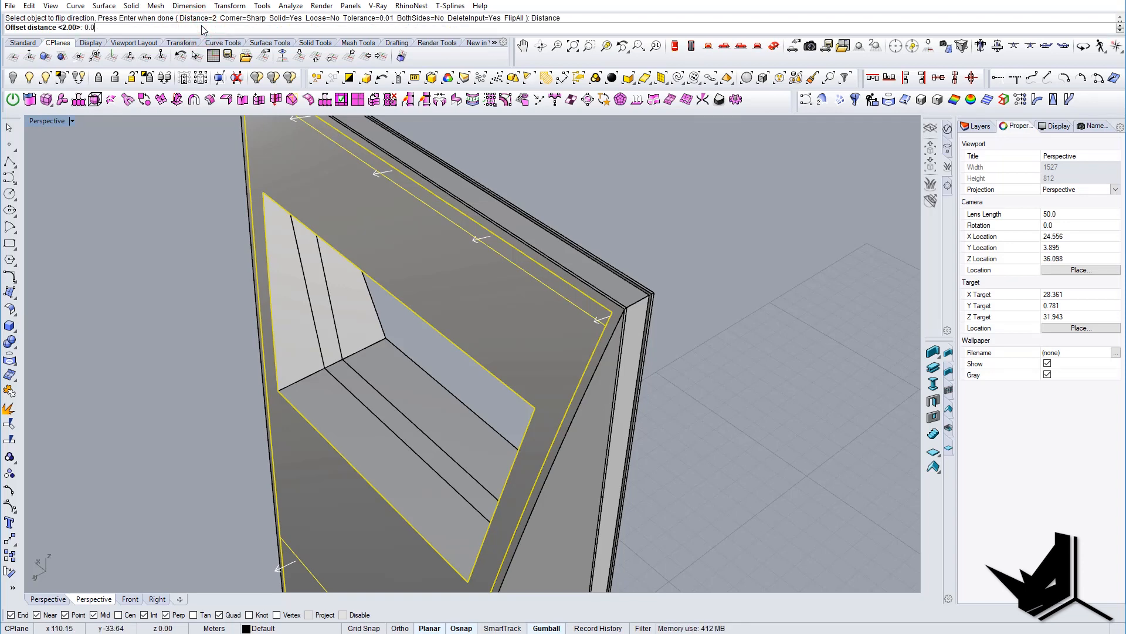
key("Return")
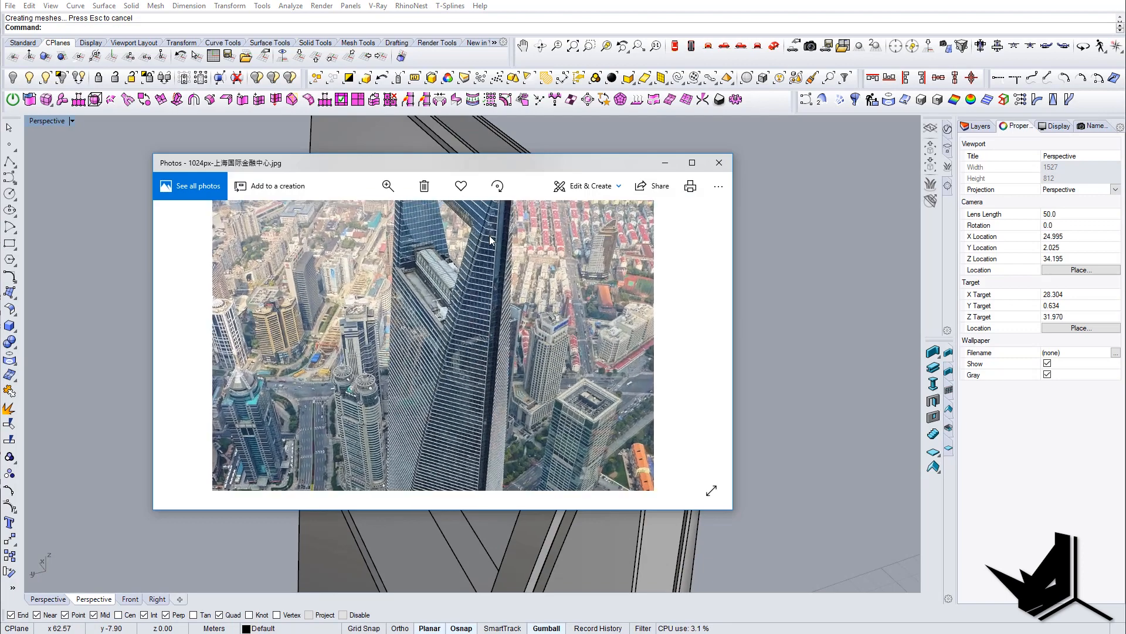
Compare the model against the tower reference photo, then close Photos to show the full tower.
left_click(718, 163)
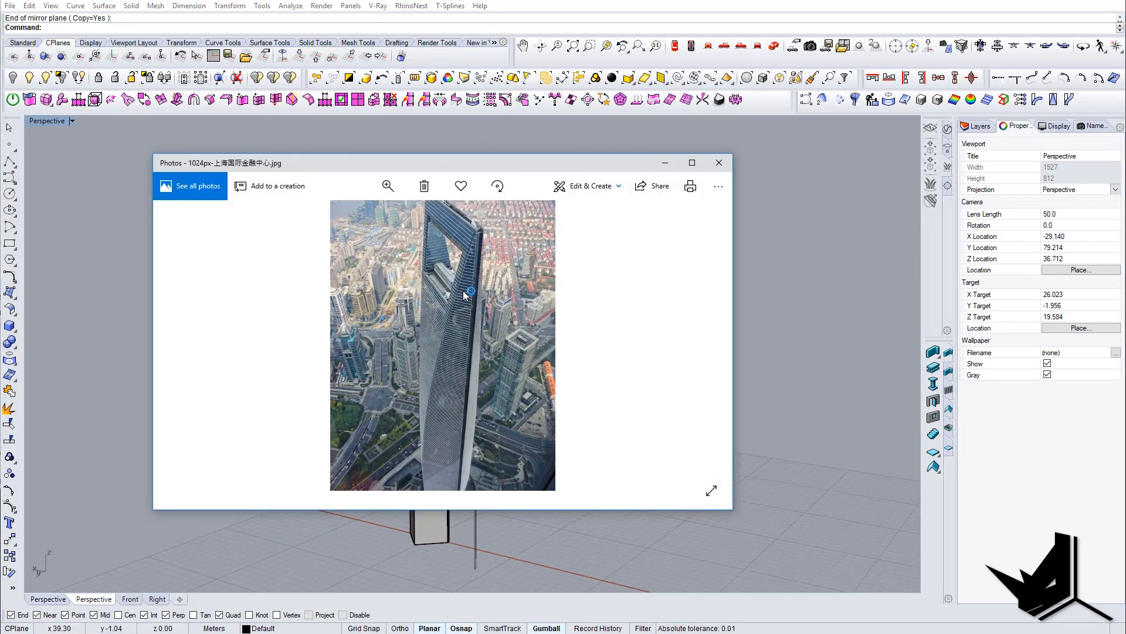
left_click(387, 186)
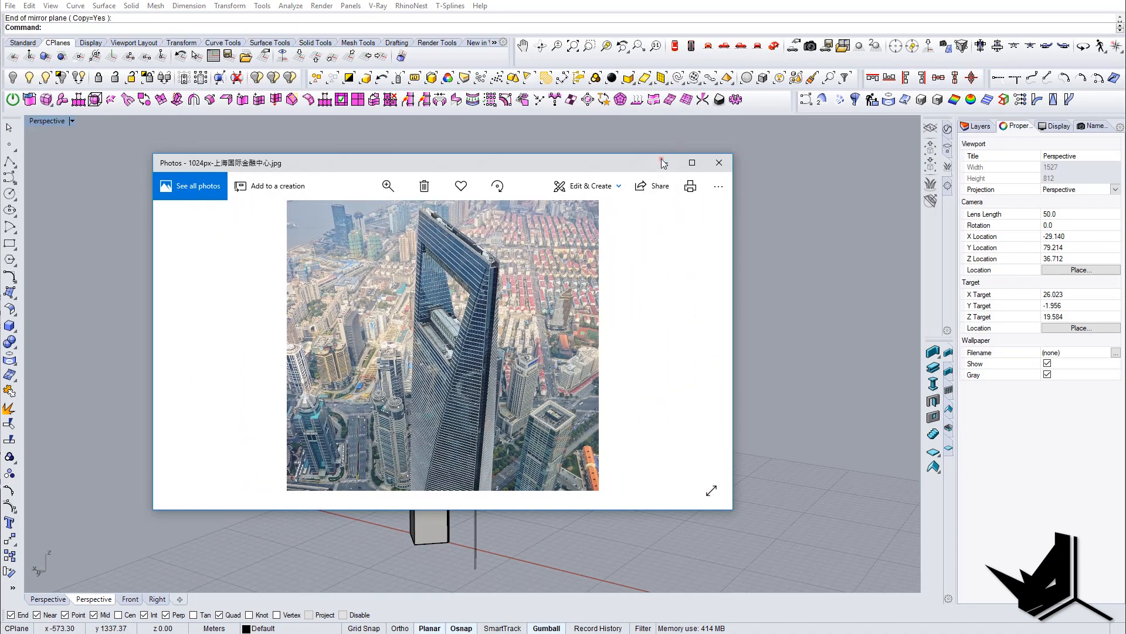
left_click(717, 162)
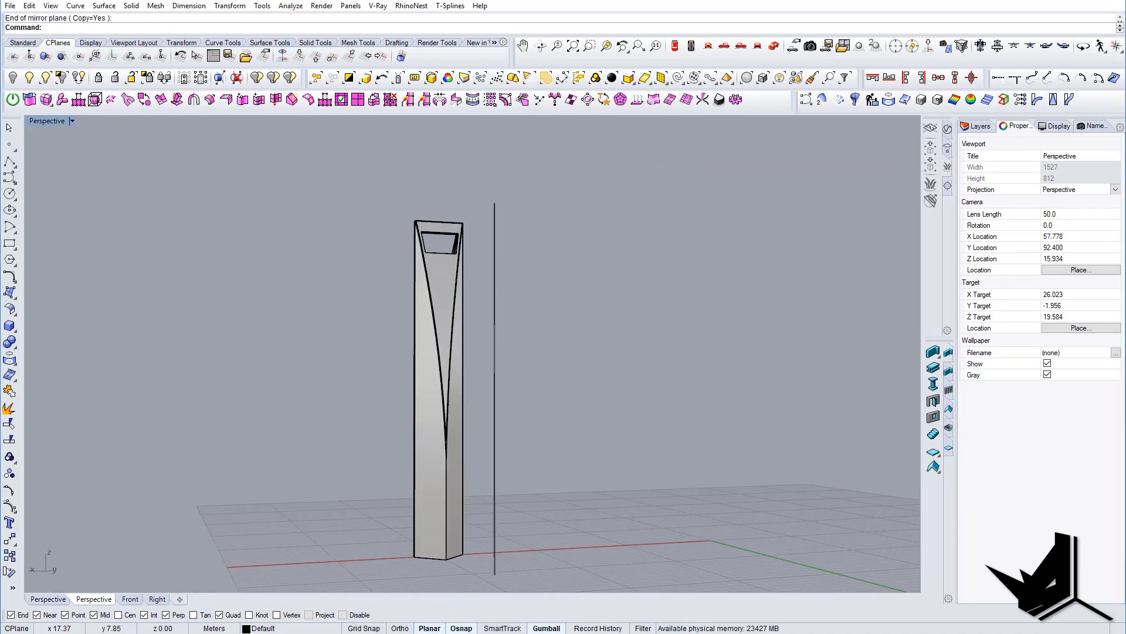